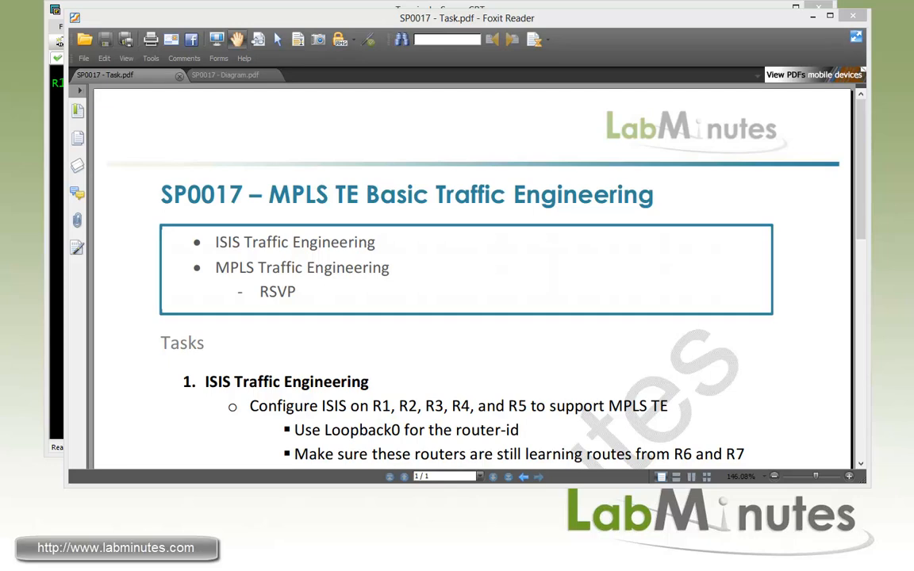
mouse_move(267, 260)
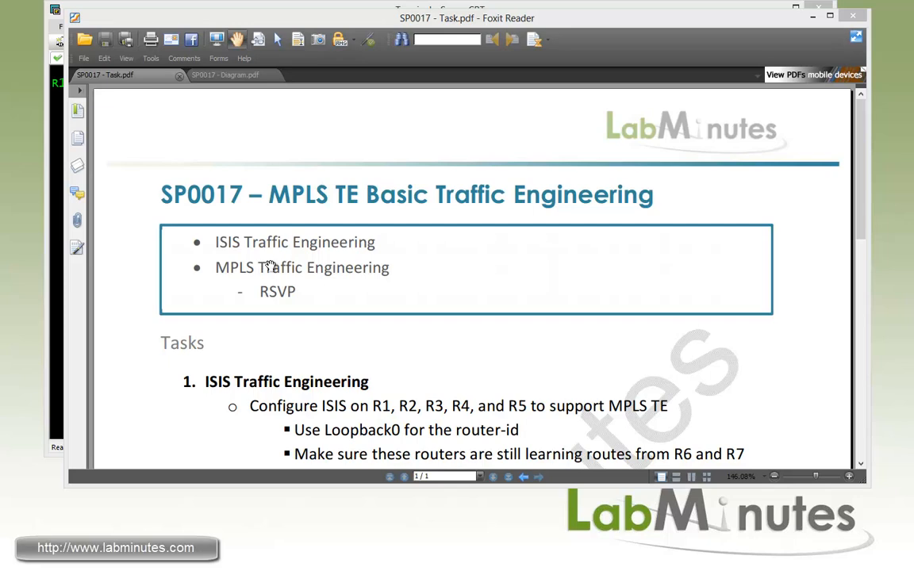
mouse_move(252, 257)
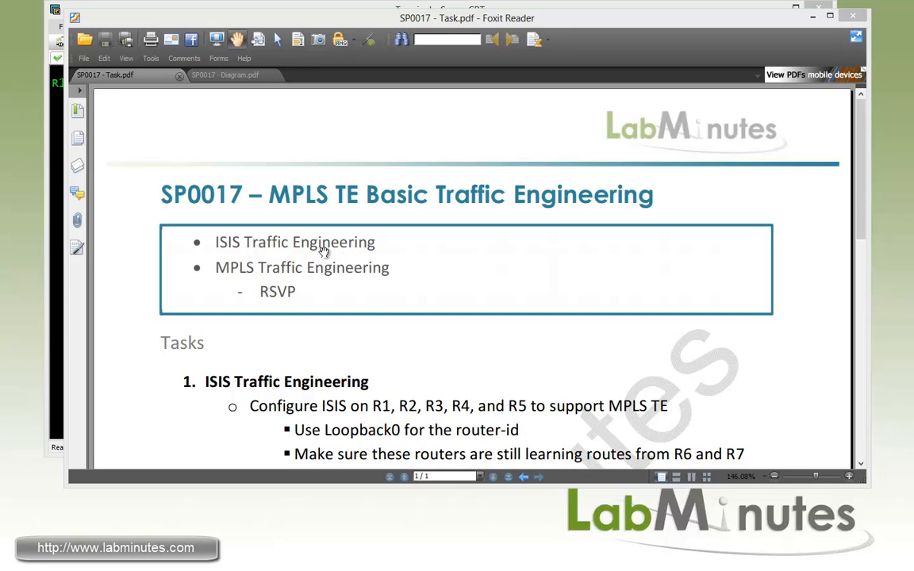
mouse_move(298, 262)
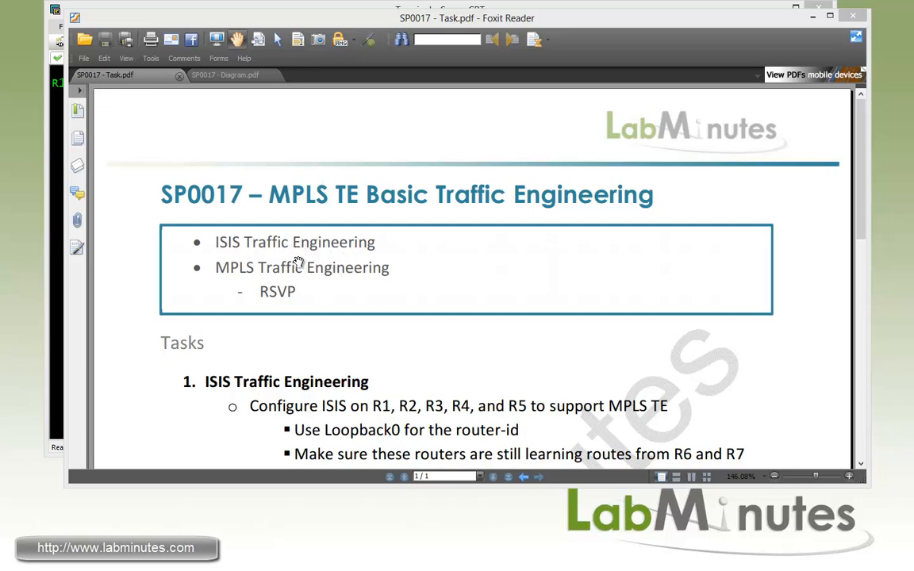
mouse_move(289, 266)
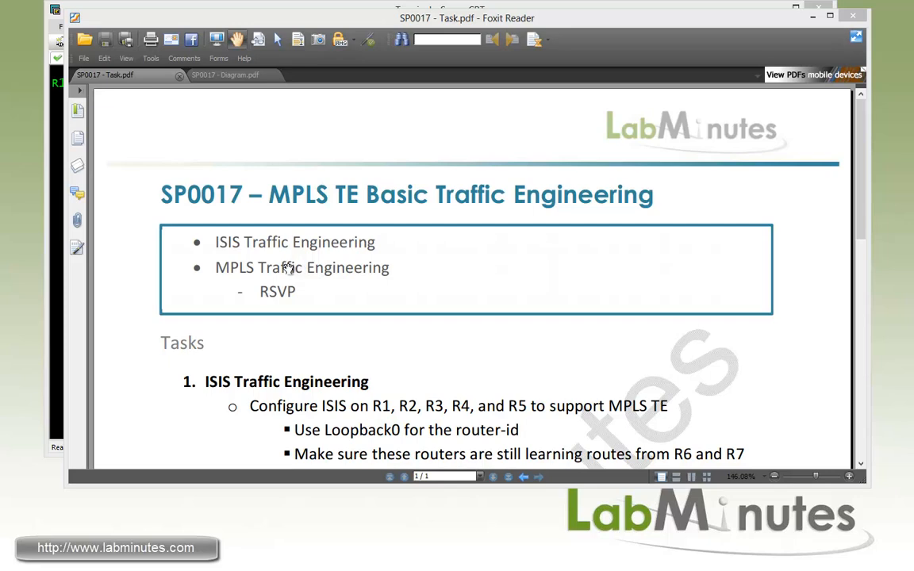
mouse_move(368, 245)
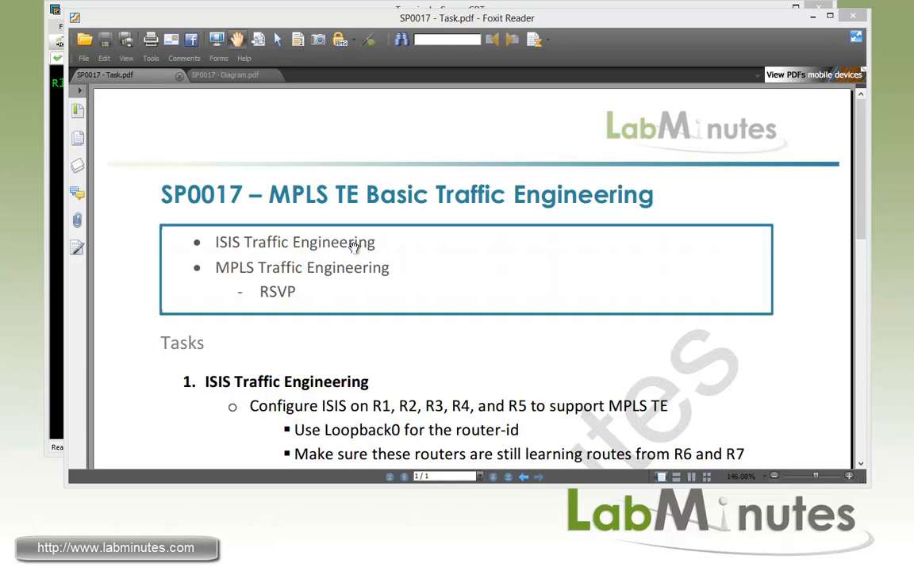
mouse_move(377, 267)
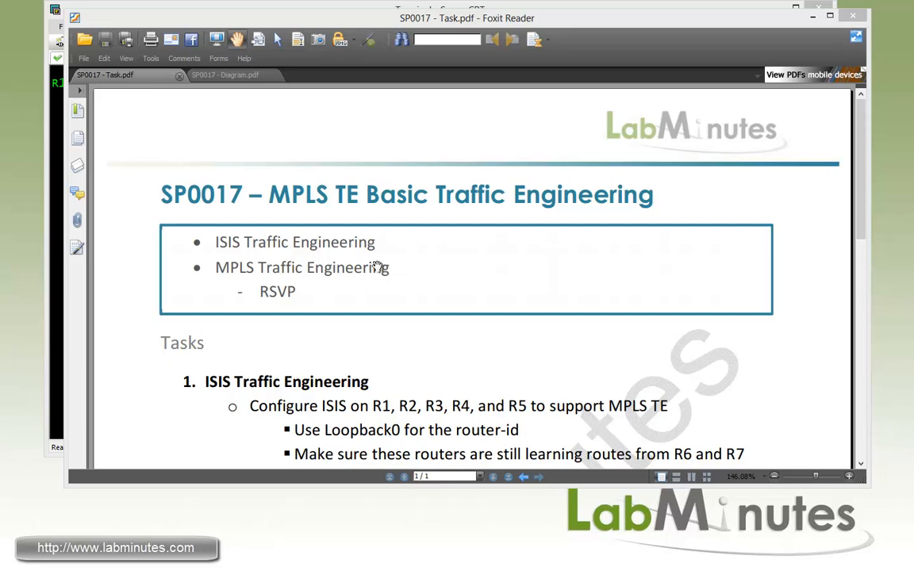
Switch to the SP0017 - Diagram.pdf document showing the physical topology.
click(225, 75)
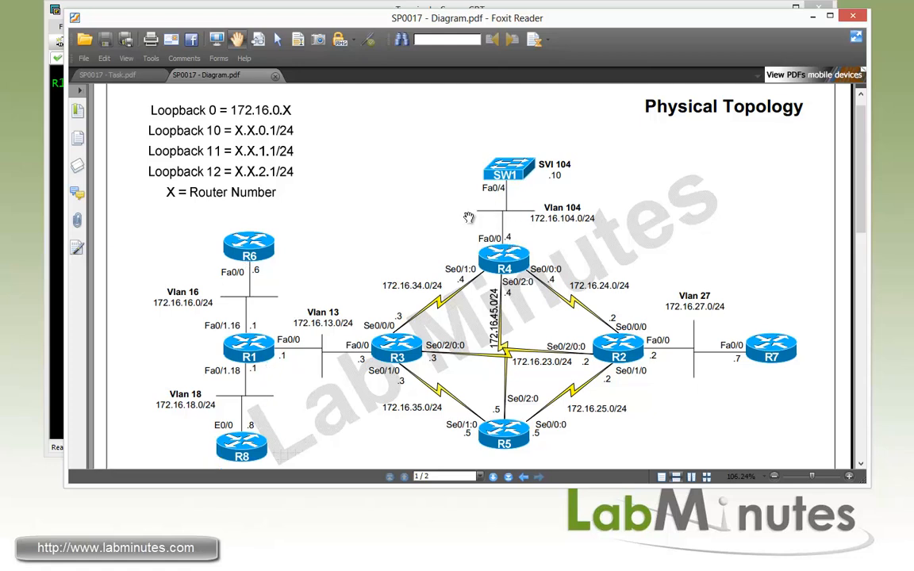
mouse_move(246, 425)
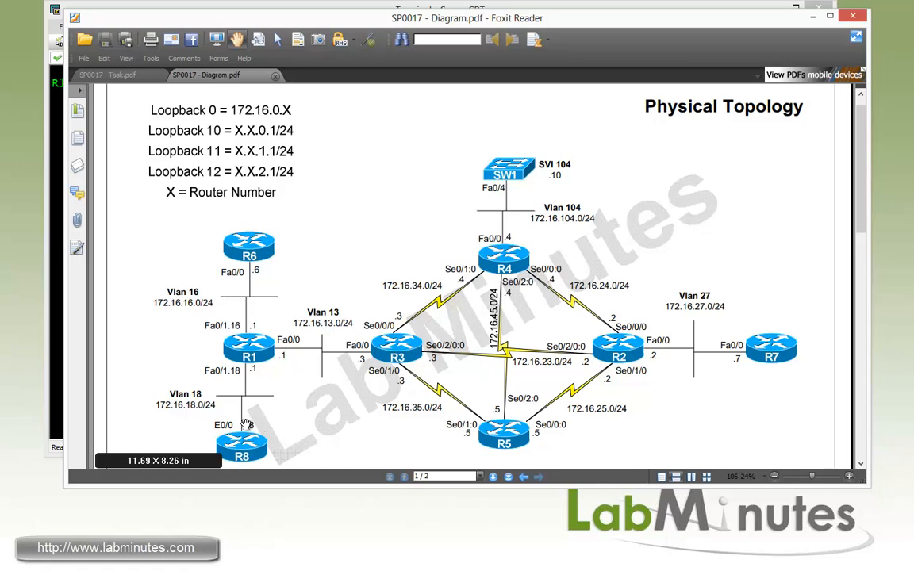
mouse_move(406, 307)
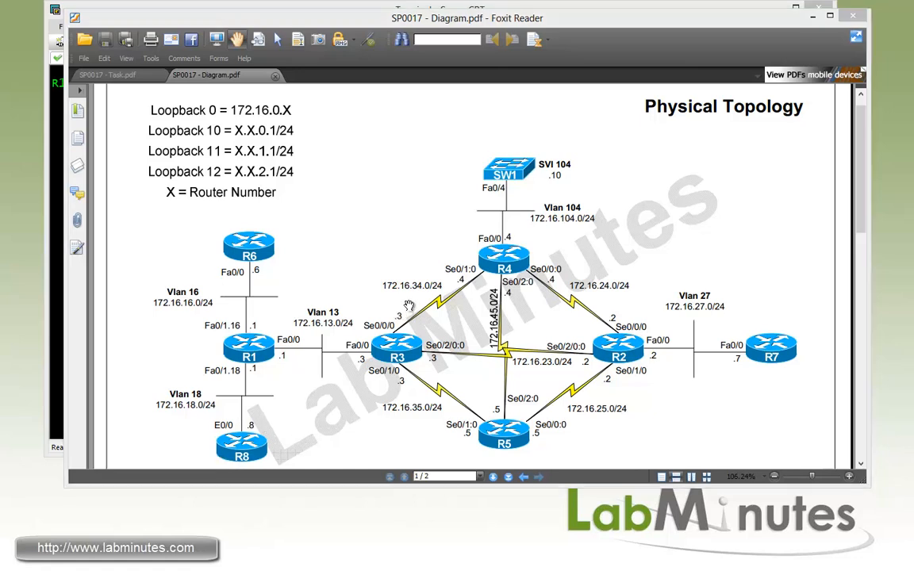
mouse_move(469, 383)
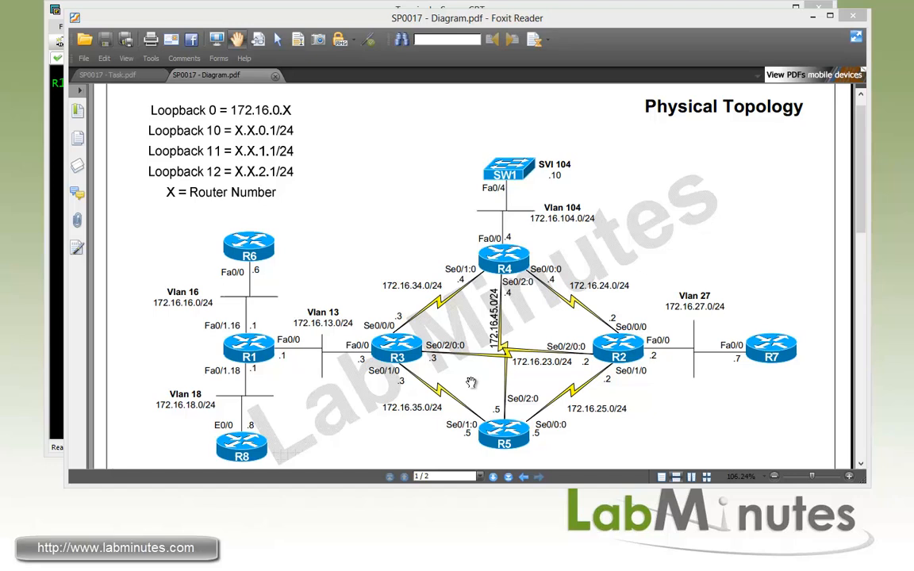
mouse_move(479, 382)
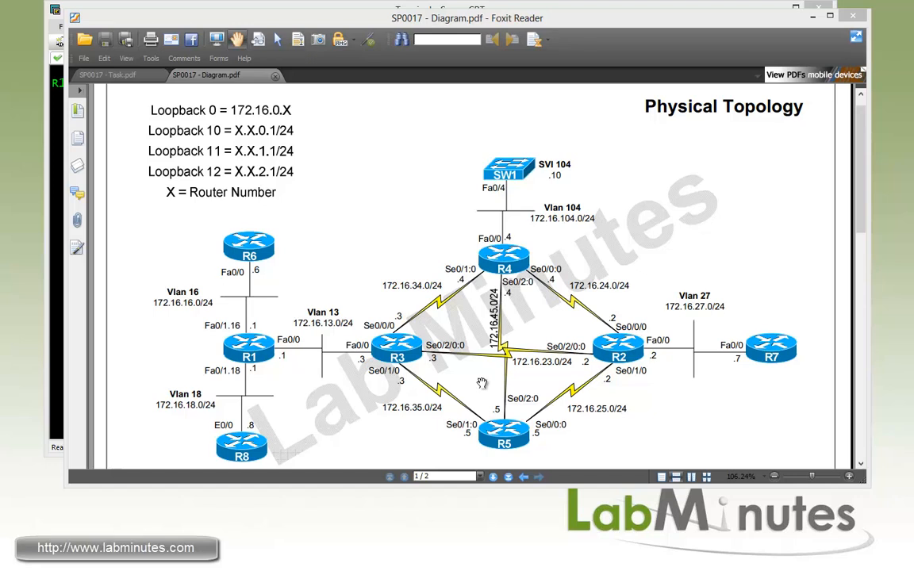
mouse_move(511, 371)
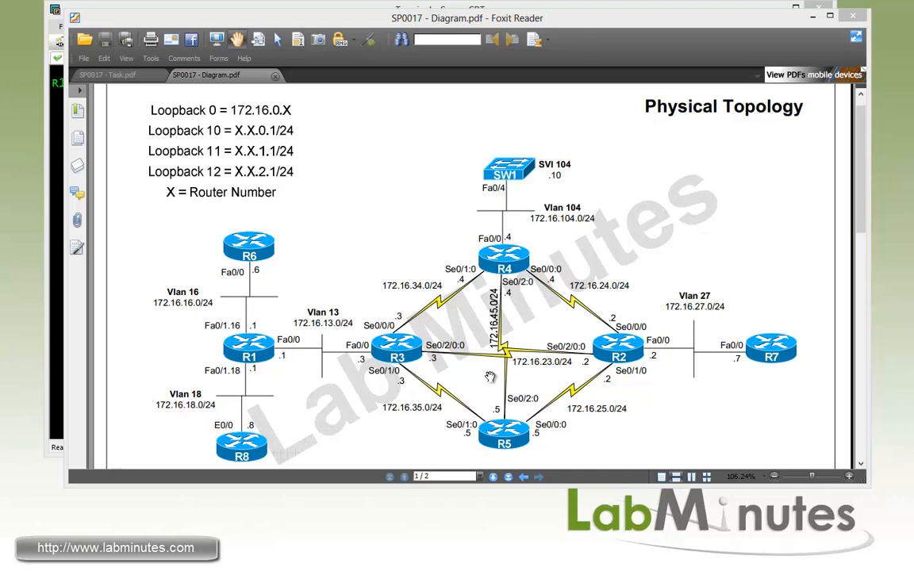
mouse_move(501, 365)
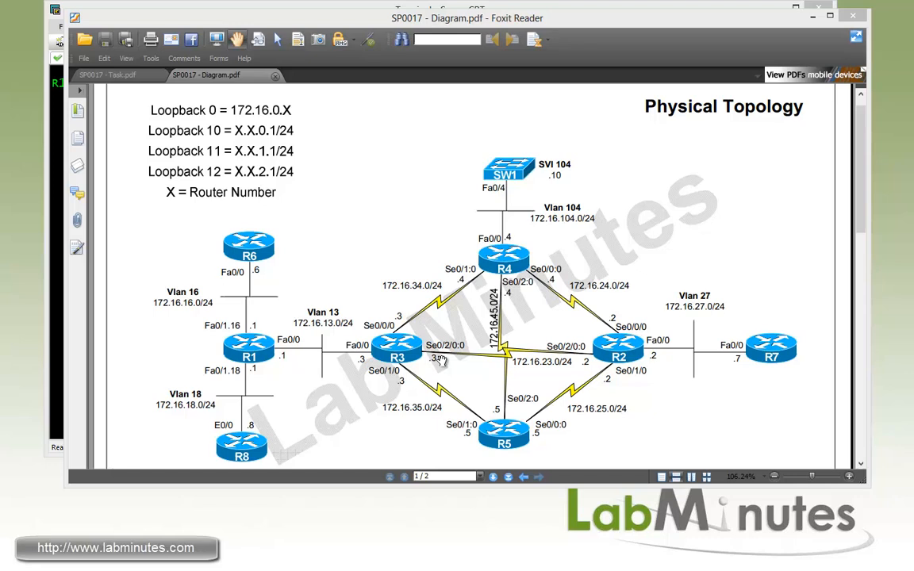
mouse_move(478, 362)
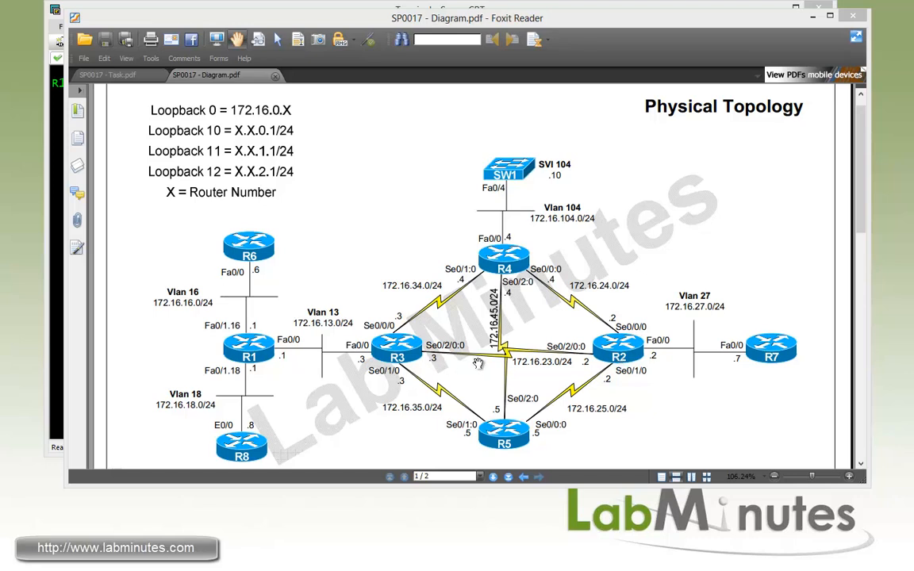
mouse_move(555, 357)
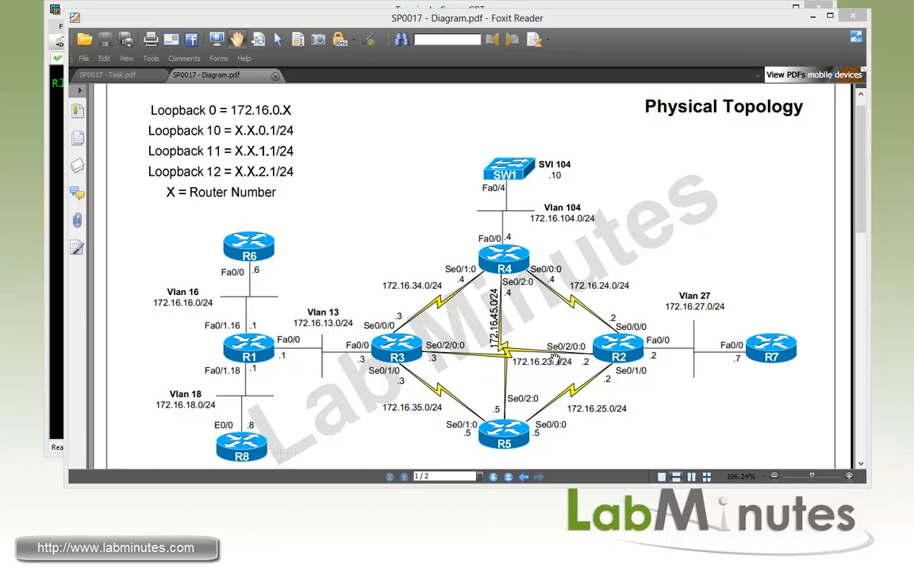
mouse_move(507, 377)
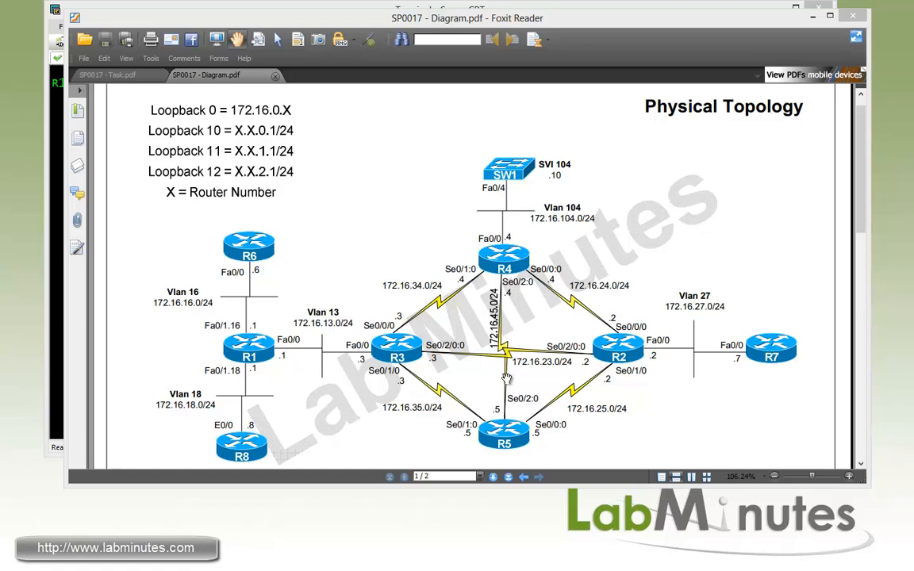
mouse_move(796, 130)
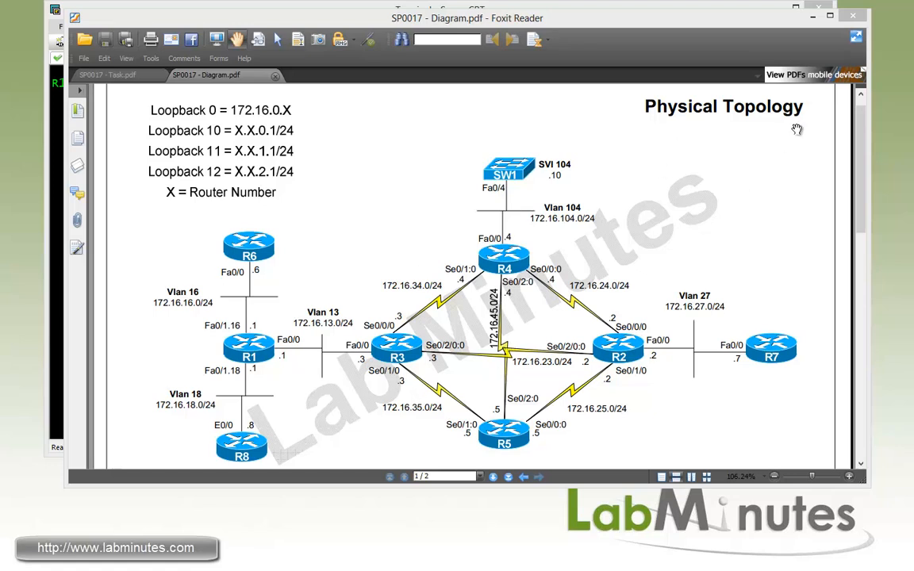
Scroll down to the L3 Topology page with the ISIS L2 area and loopbacks.
scroll(down, 3)
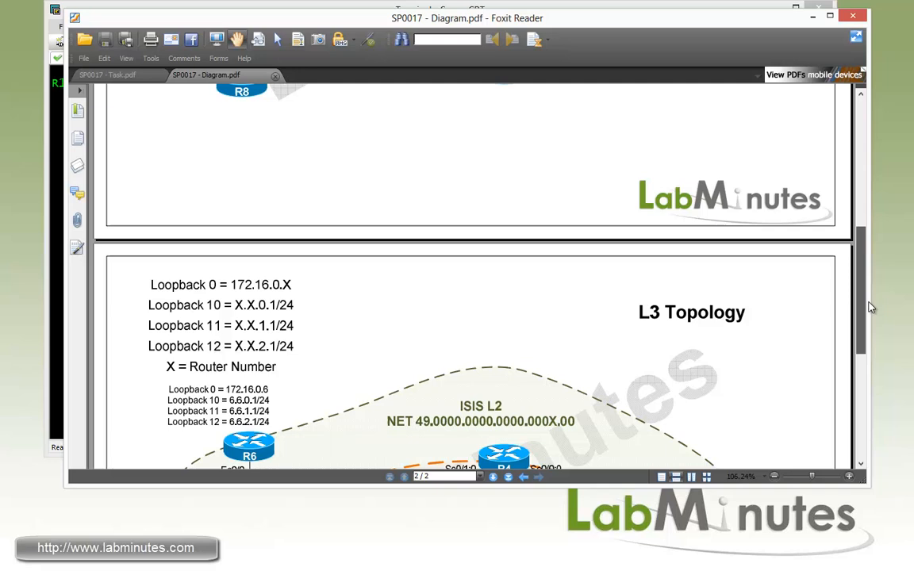
Return to the SP0017 - Task.pdf document with the ISIS and MPLS TE task list.
scroll(down, 3)
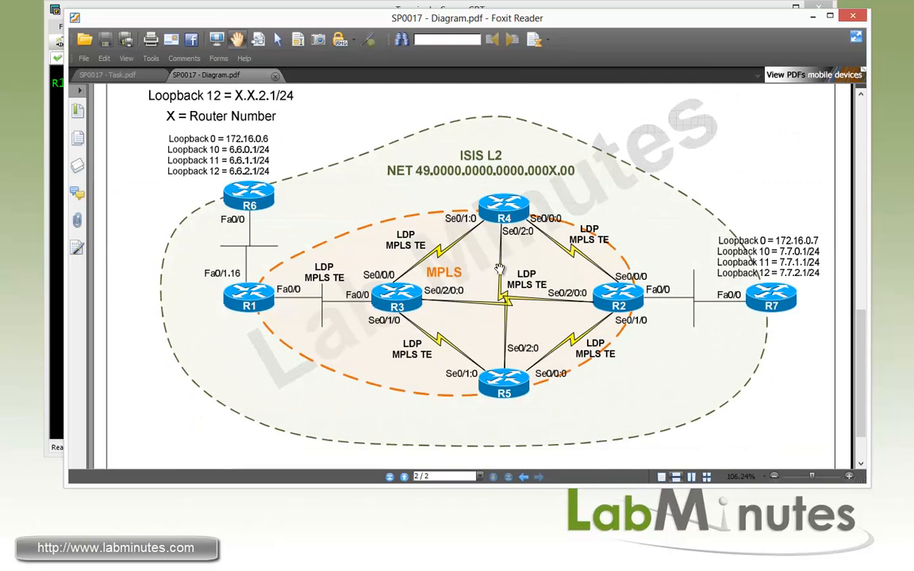
mouse_move(429, 376)
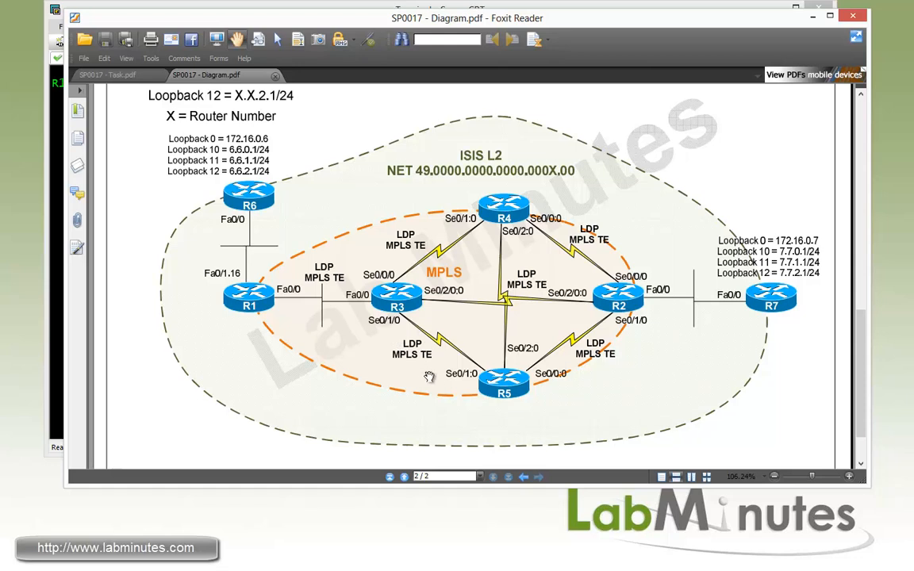
mouse_move(416, 374)
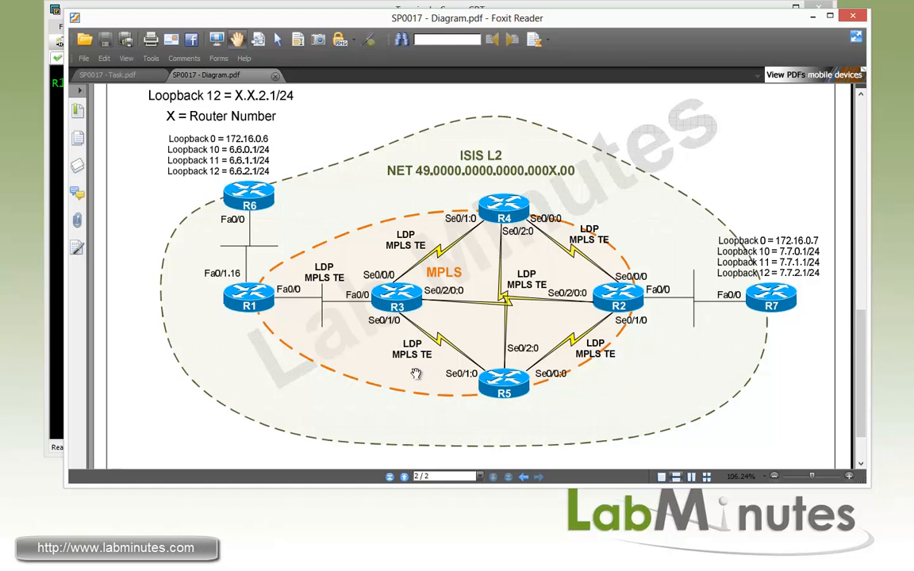
mouse_move(542, 297)
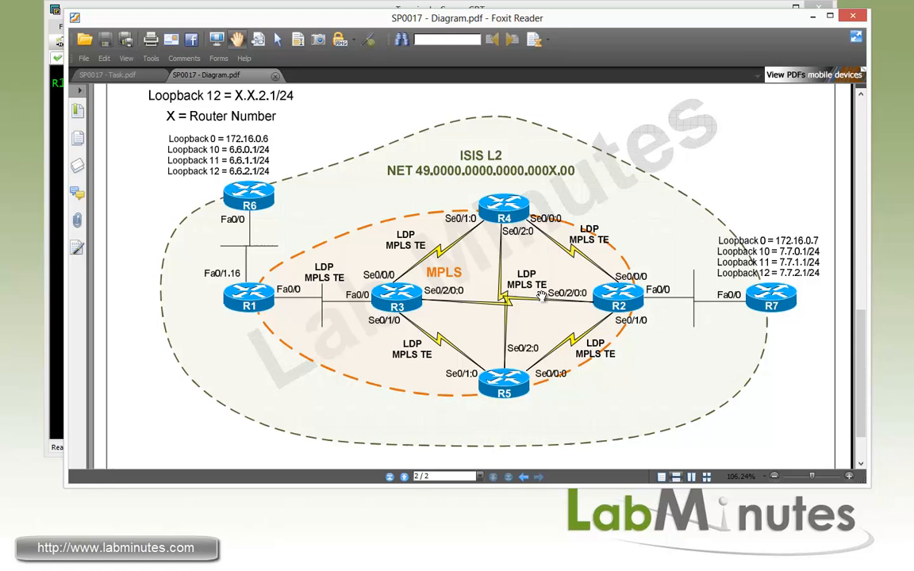
mouse_move(340, 324)
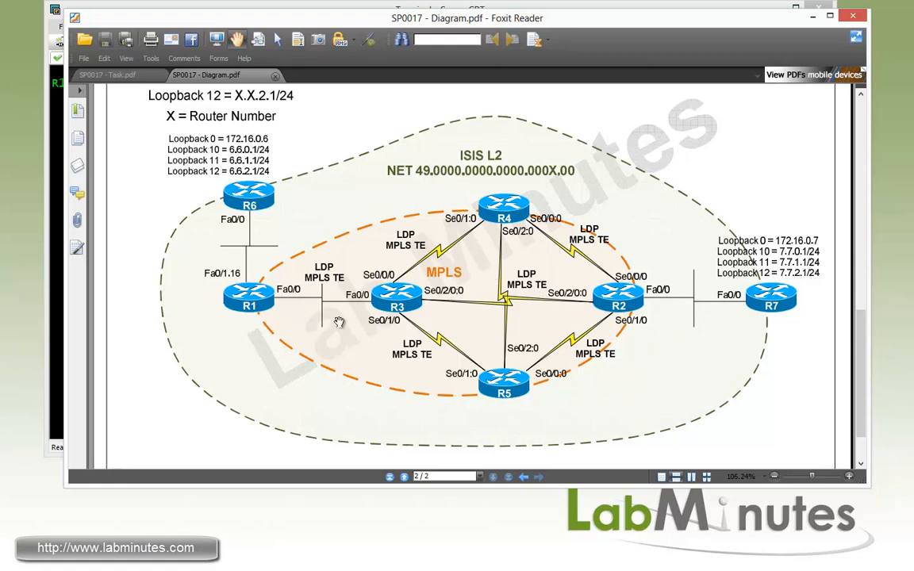
mouse_move(479, 374)
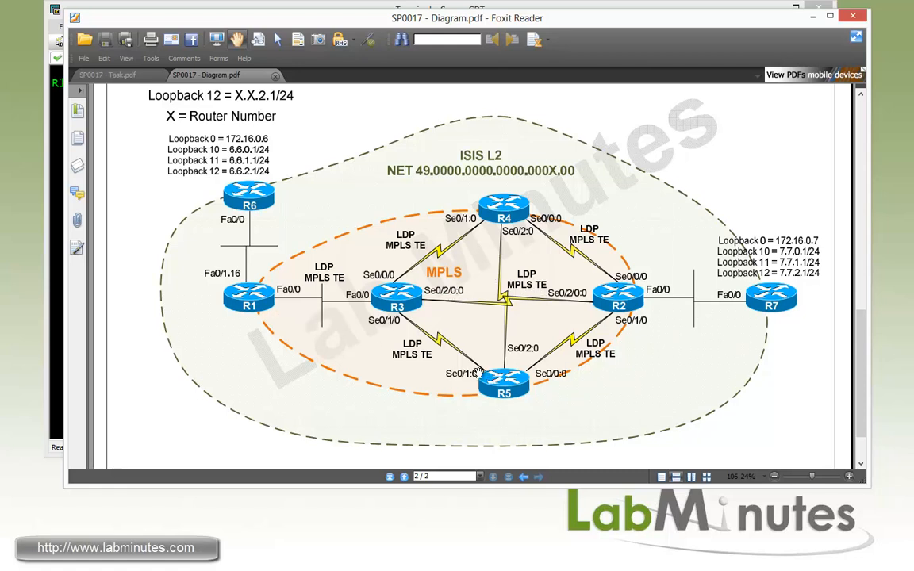
mouse_move(473, 232)
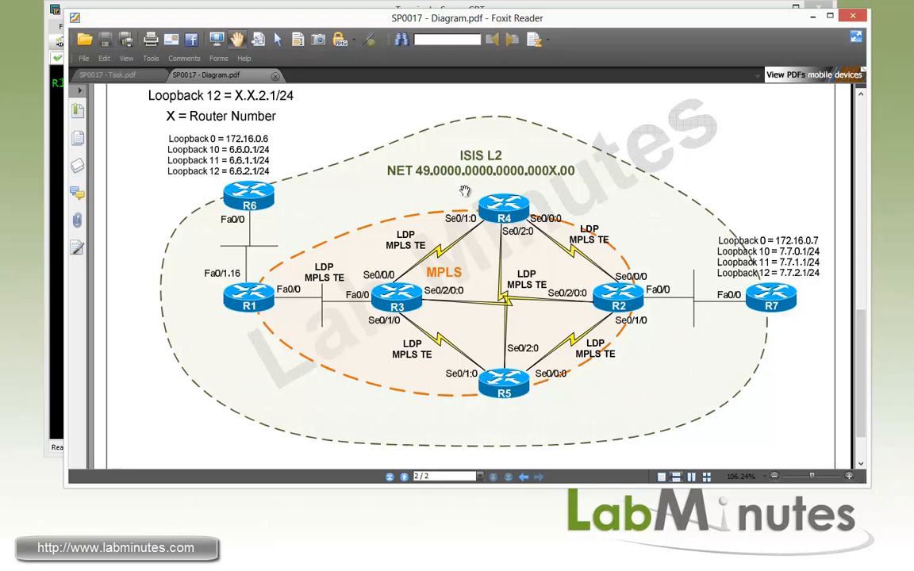
mouse_move(387, 180)
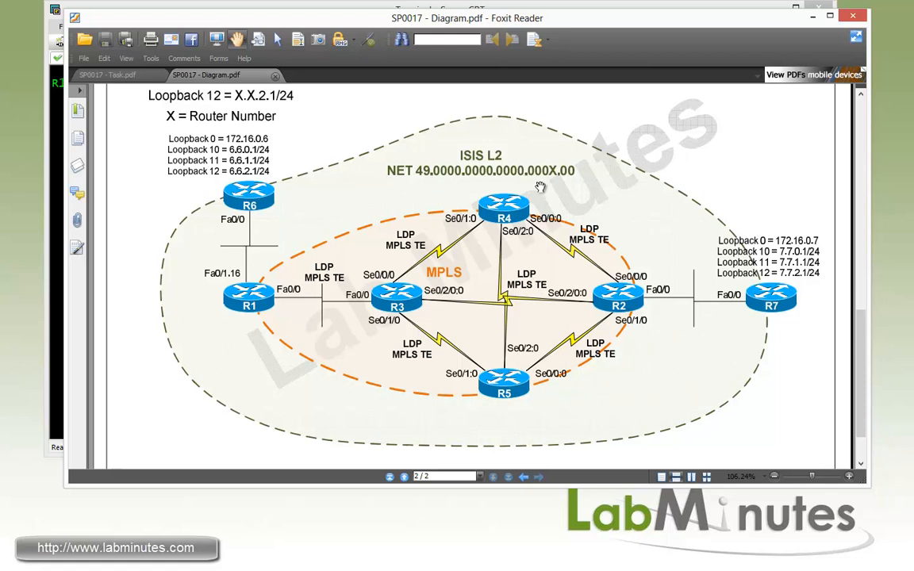
mouse_move(552, 184)
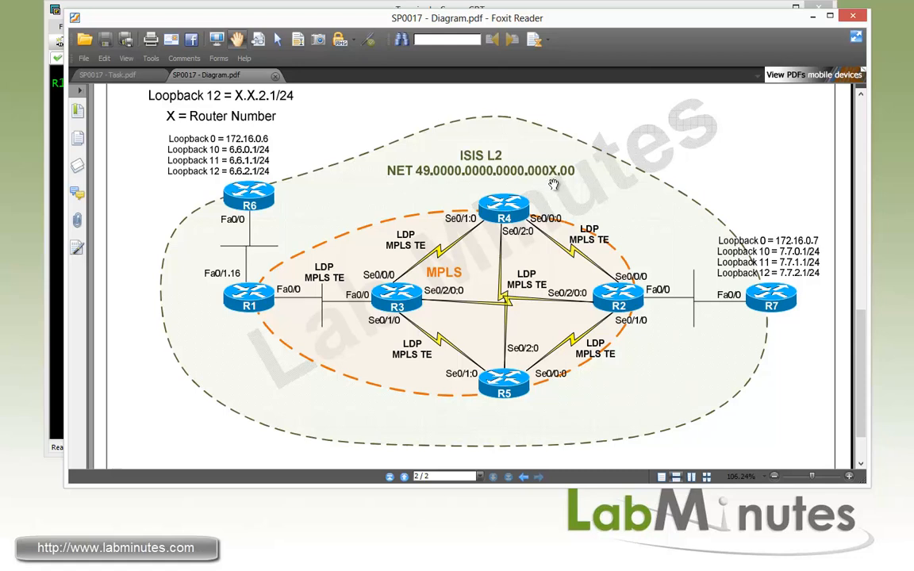
mouse_move(365, 217)
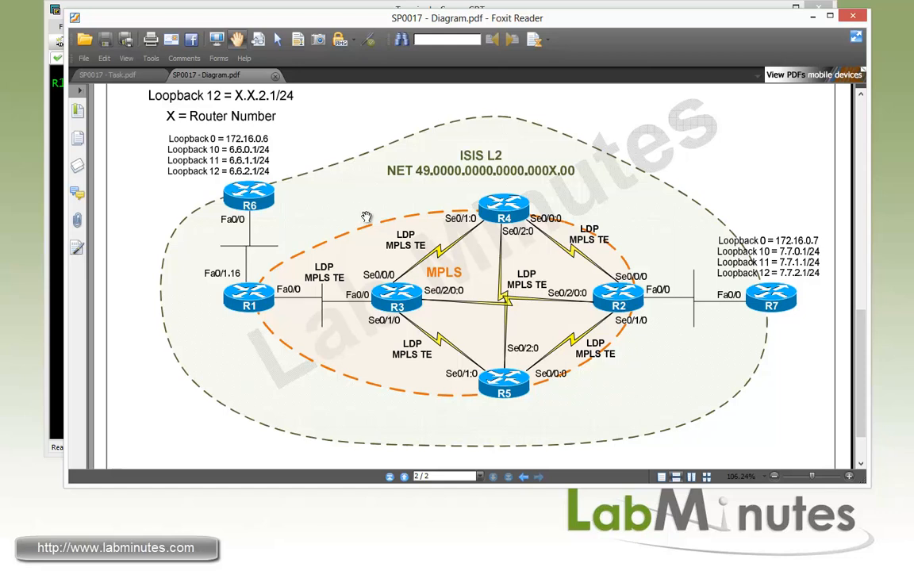
mouse_move(777, 317)
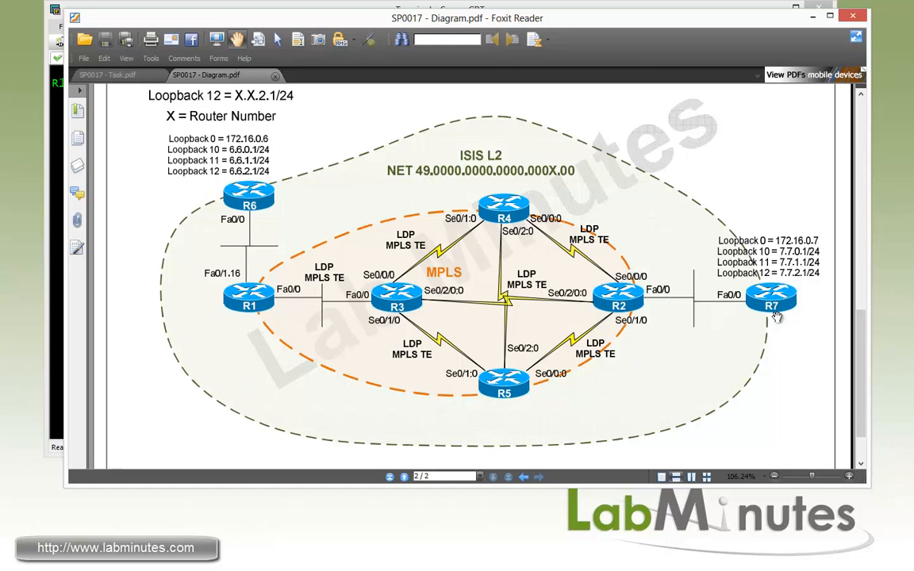
mouse_move(289, 206)
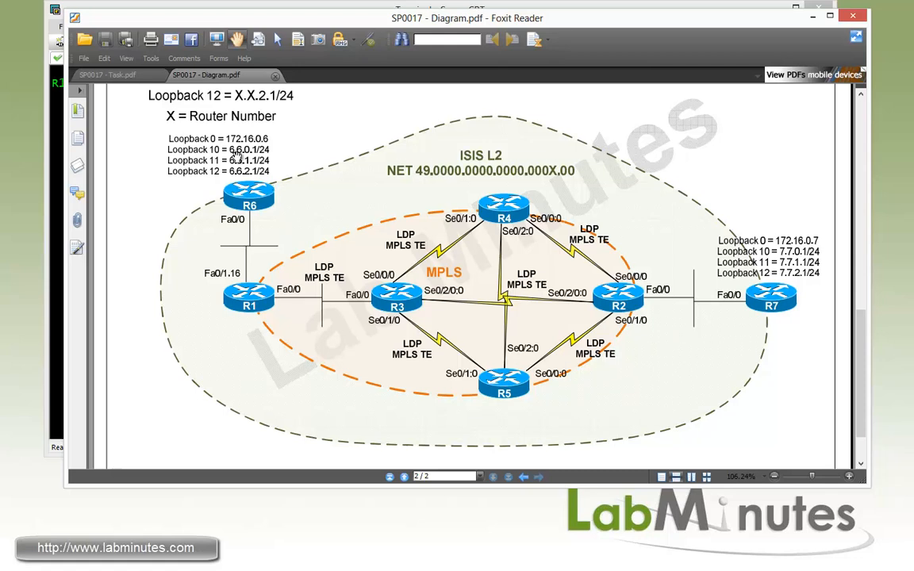
mouse_move(295, 219)
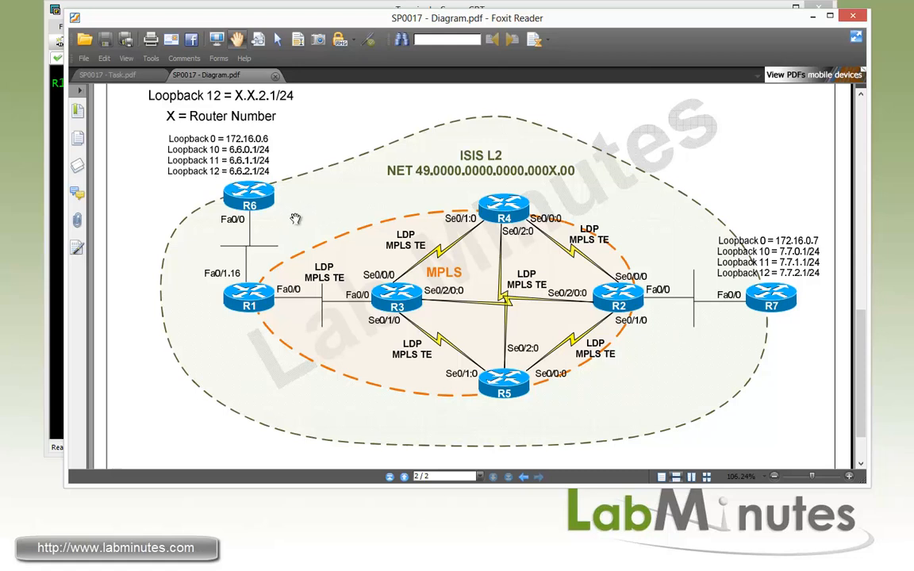
mouse_move(283, 208)
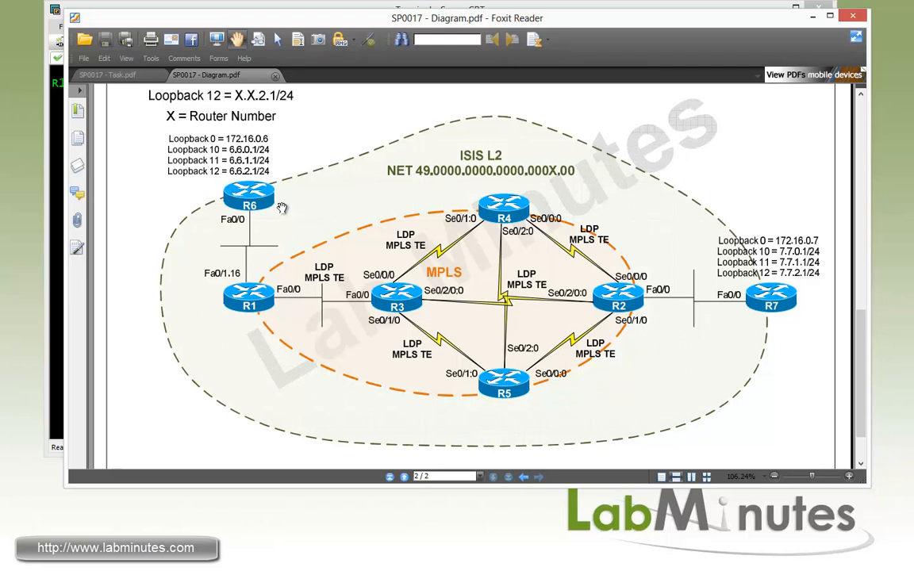
click(104, 75)
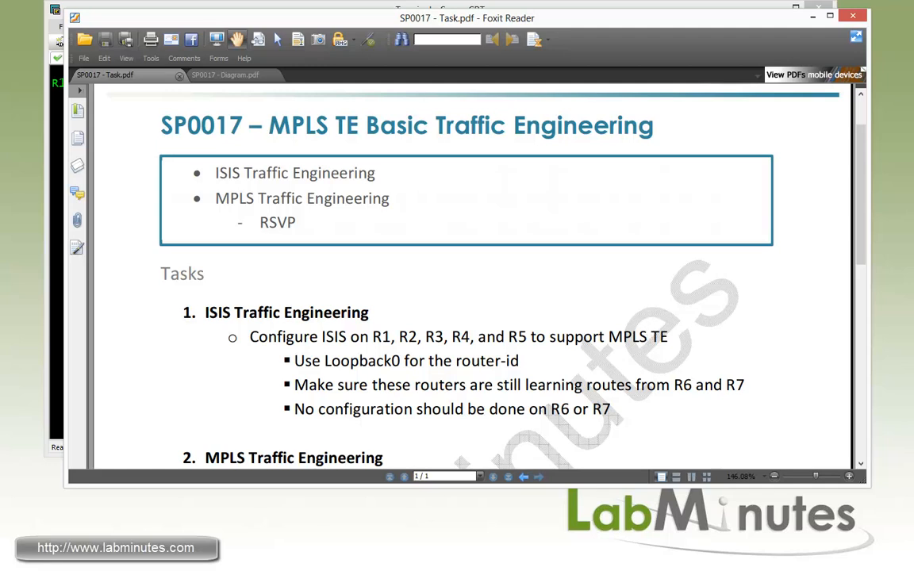
mouse_move(381, 367)
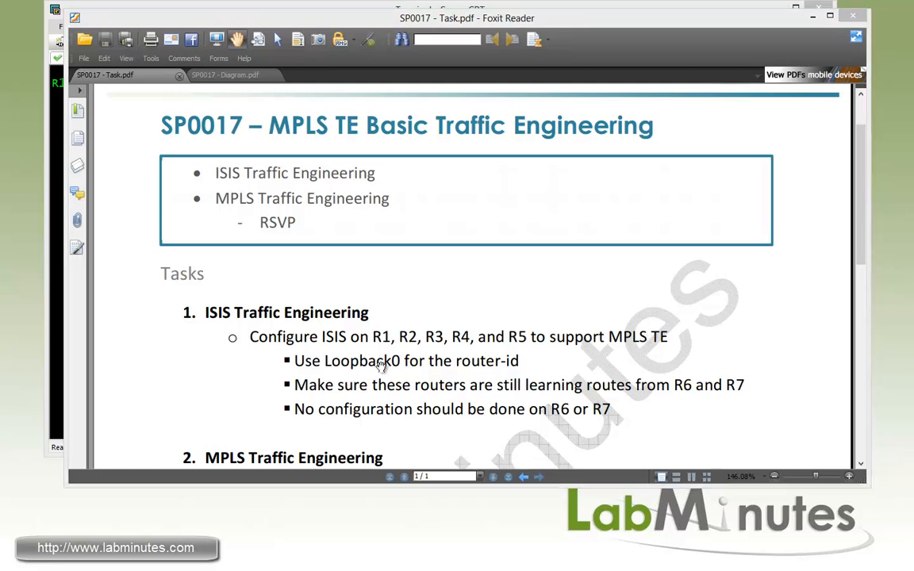
mouse_move(466, 350)
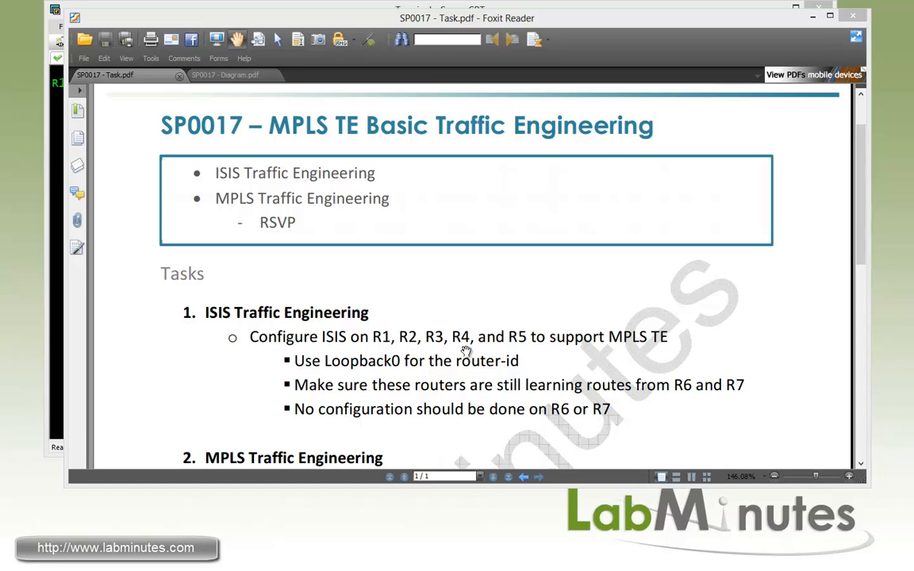
mouse_move(643, 352)
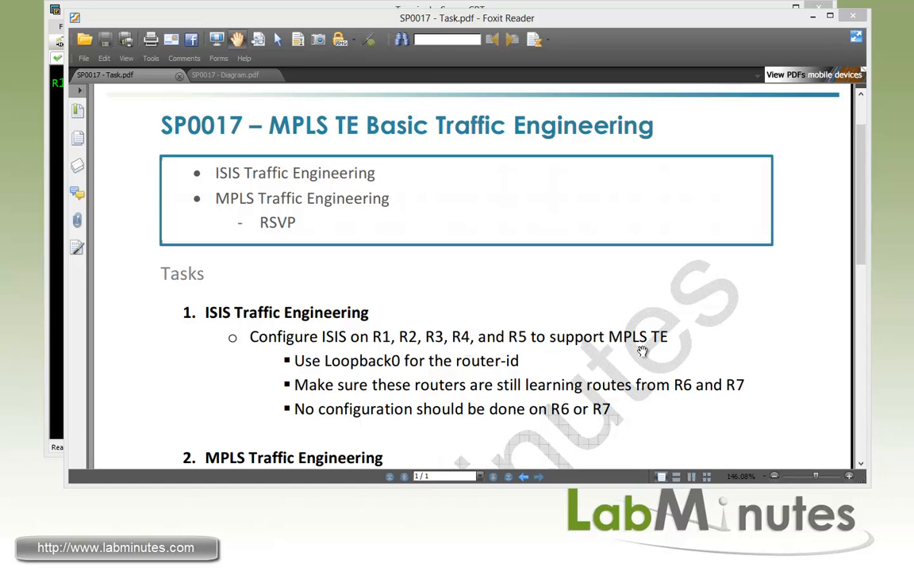
mouse_move(336, 371)
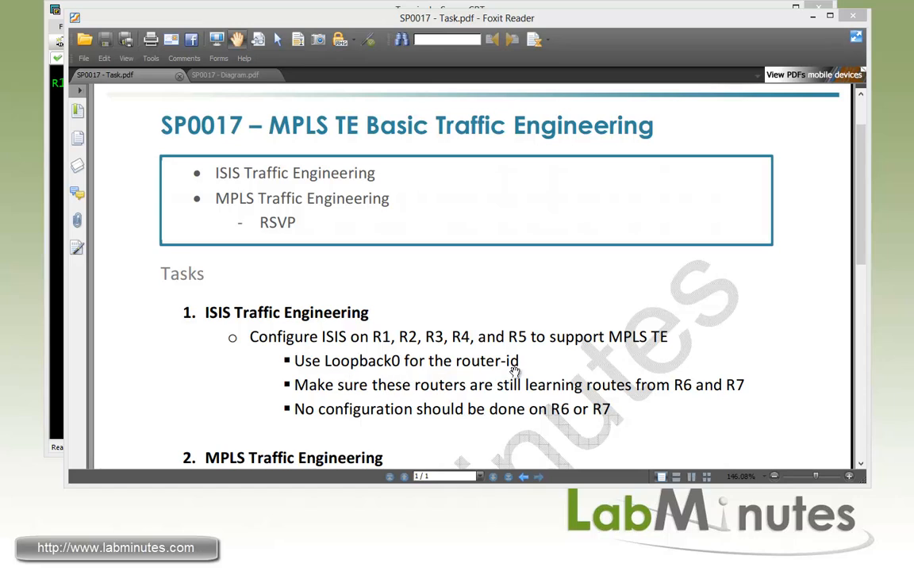
mouse_move(517, 397)
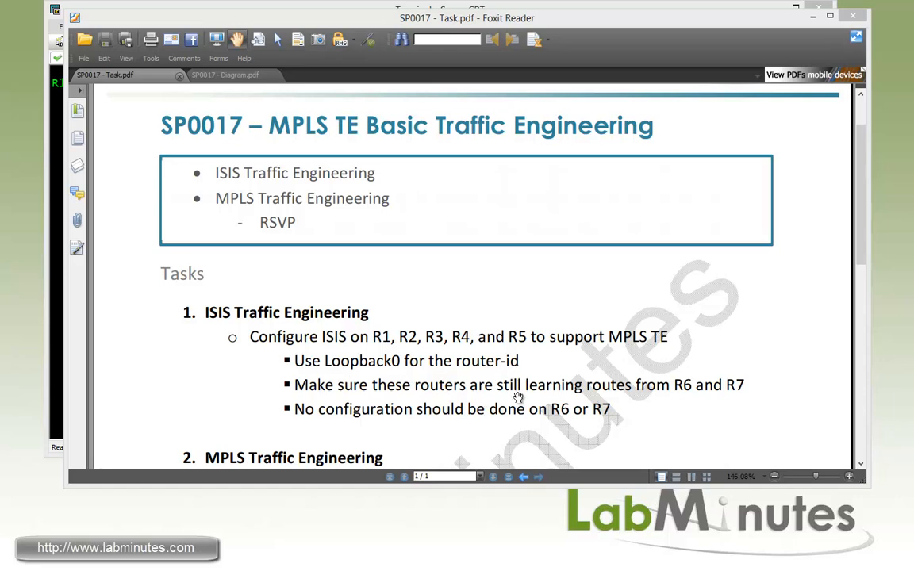
mouse_move(669, 403)
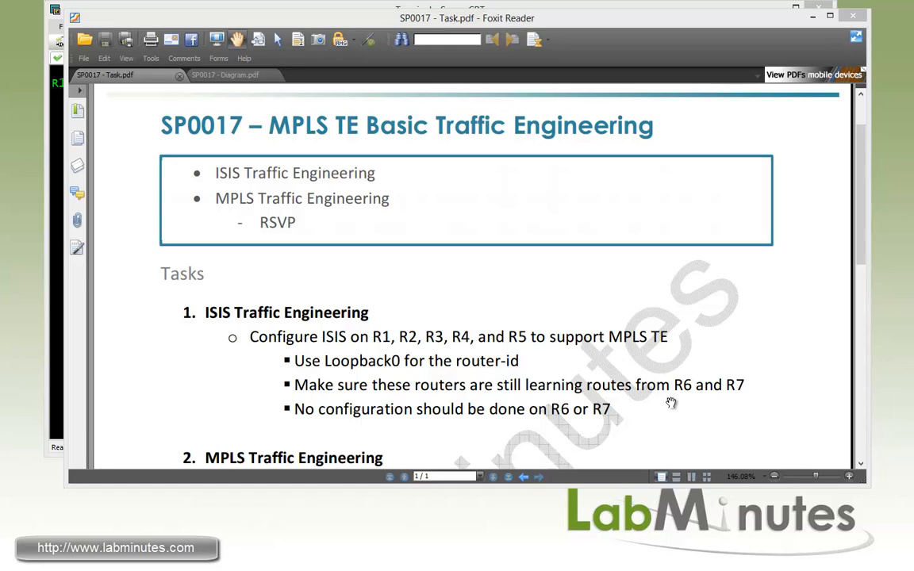
mouse_move(665, 409)
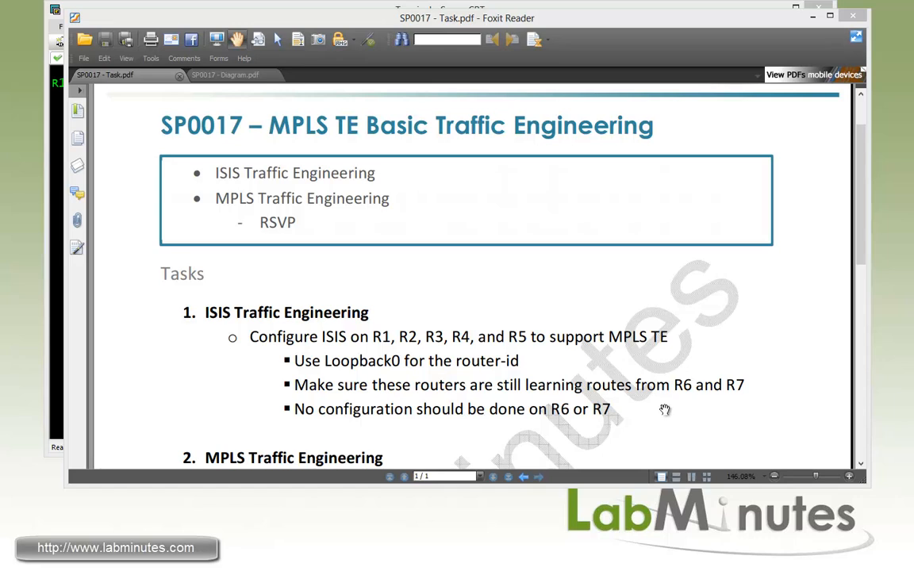
mouse_move(346, 425)
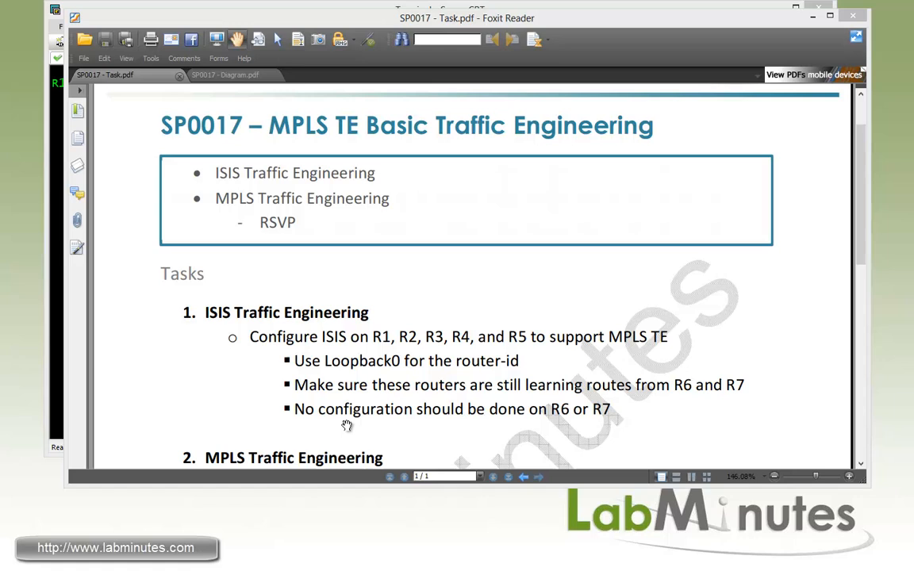
mouse_move(612, 425)
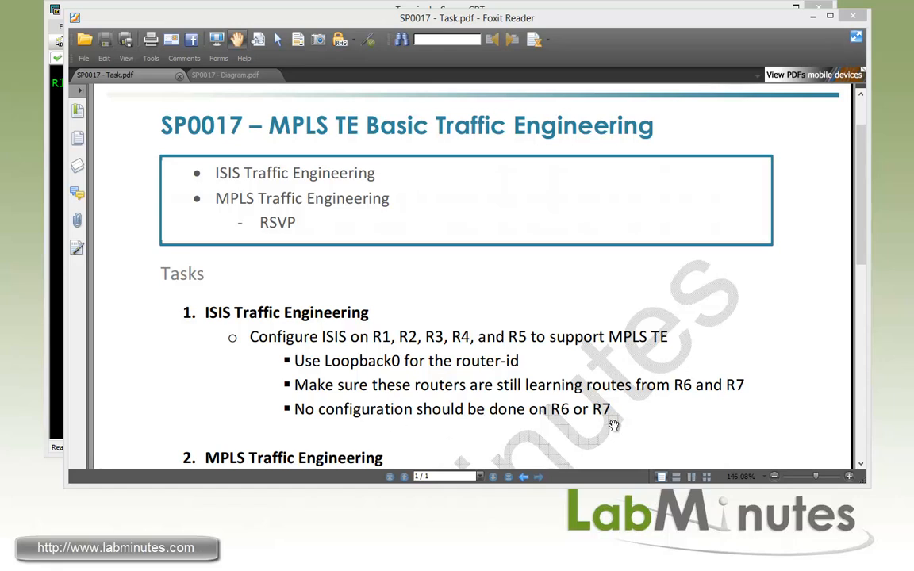
mouse_move(347, 355)
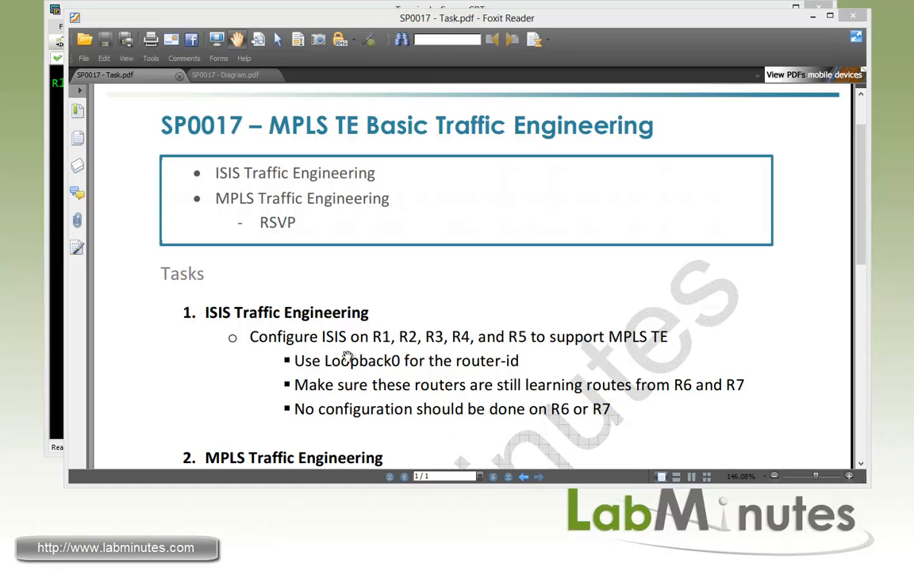
mouse_move(384, 360)
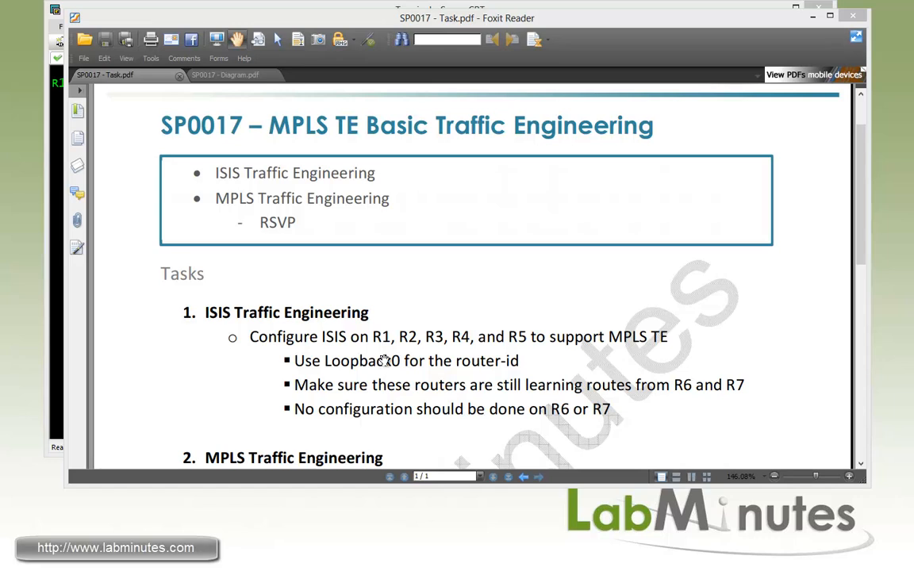
mouse_move(380, 358)
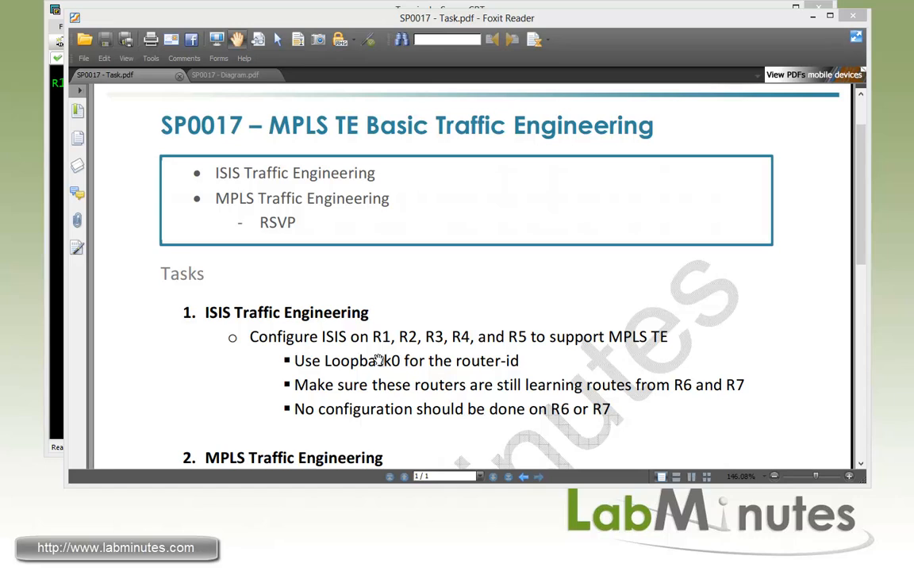
mouse_move(382, 264)
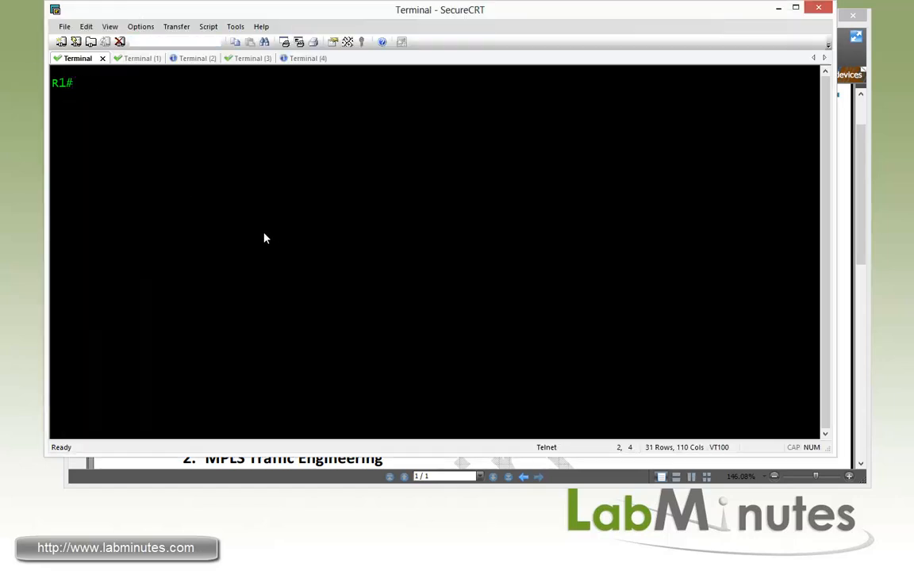
Under router ospf 1 on R1, set mpls traffic-eng router-id to Loopback0.
text(conf t)
text(router)
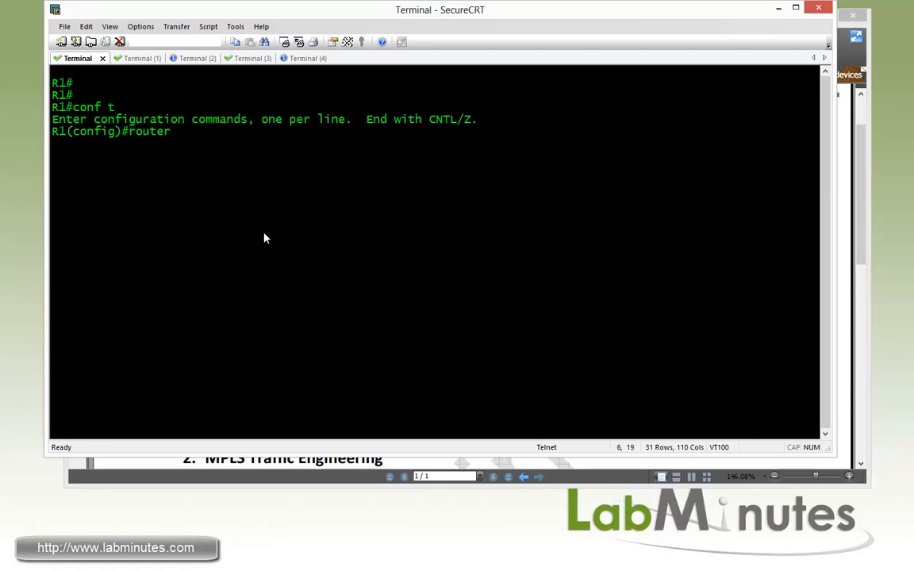
text(so)
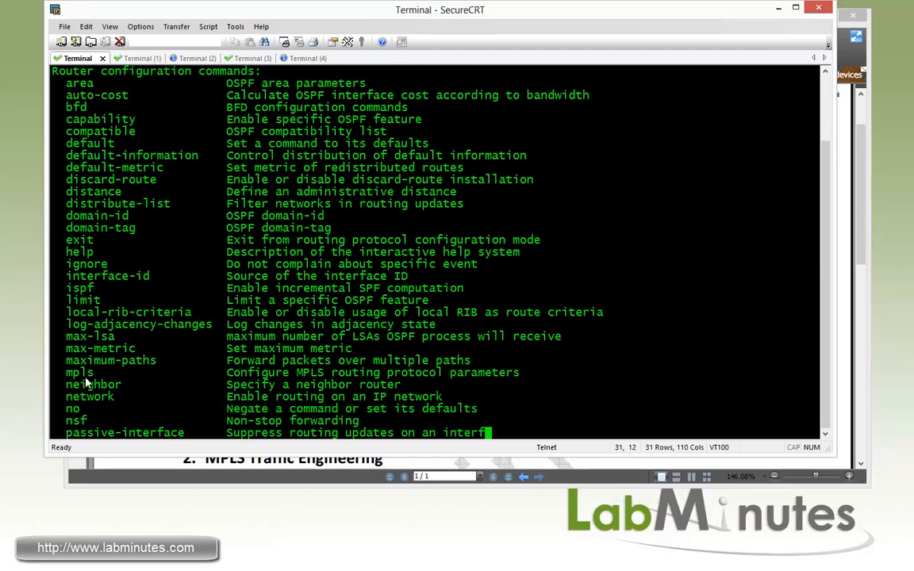
scroll(down, 3)
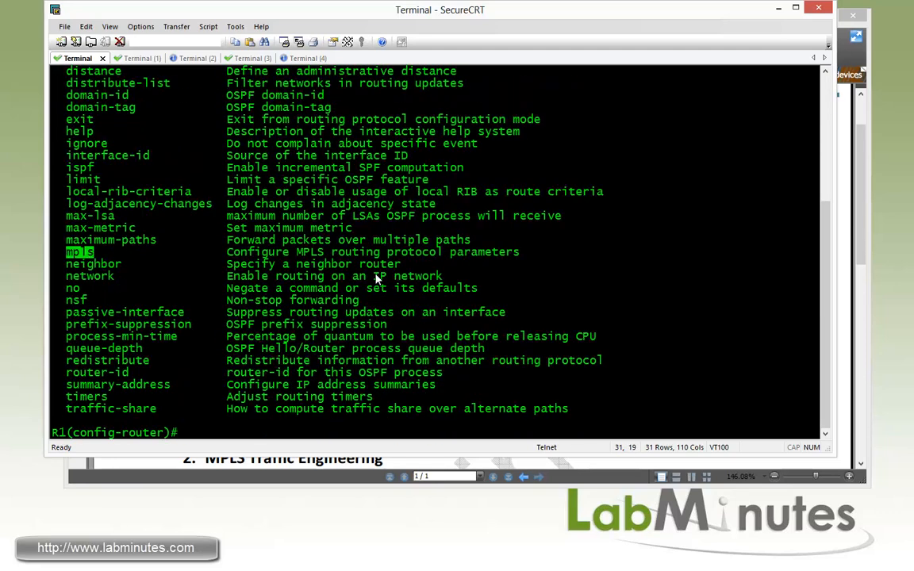
text(mpls)
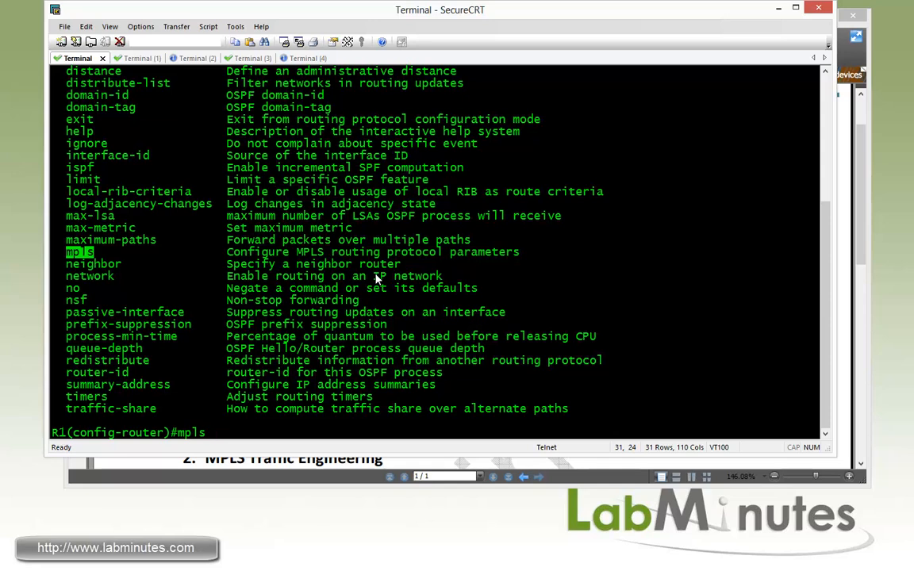
text(?)
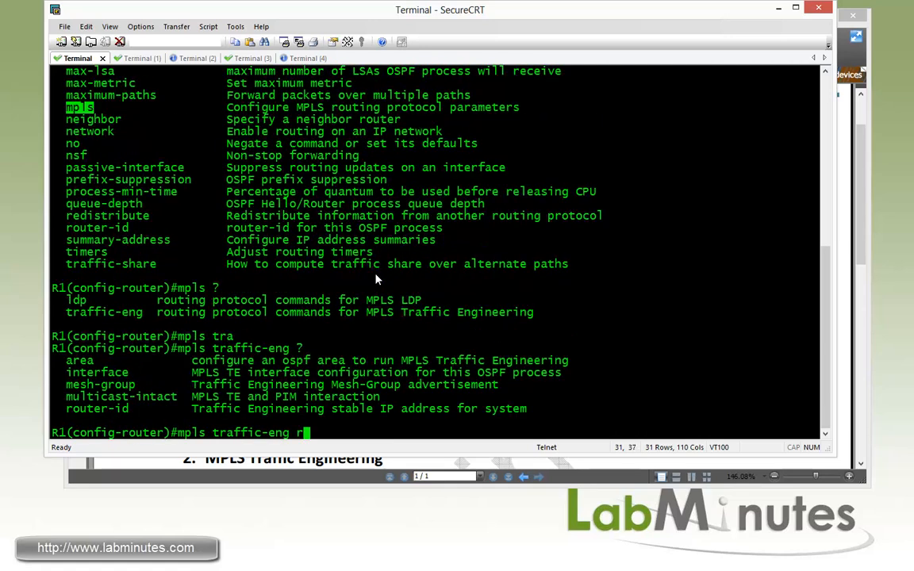
text(outer-id)
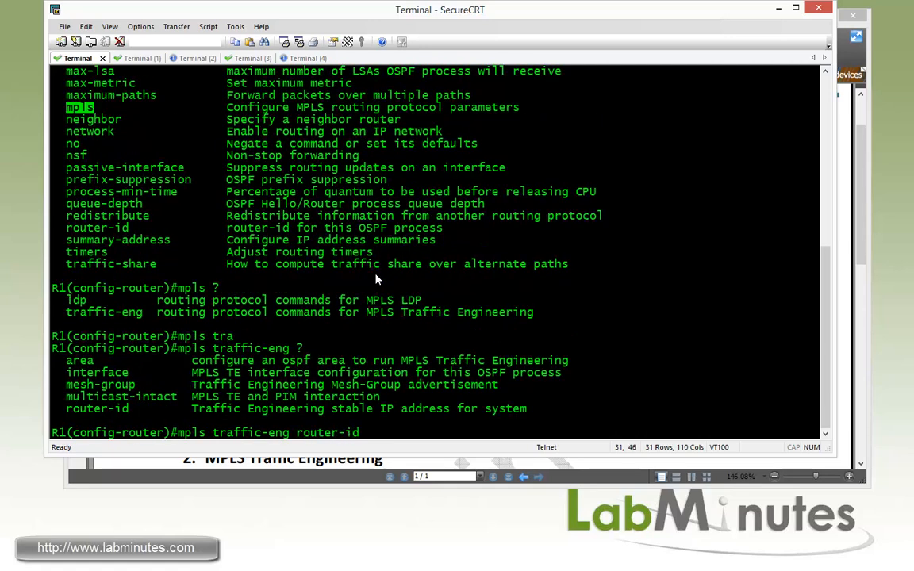
text(lo0)
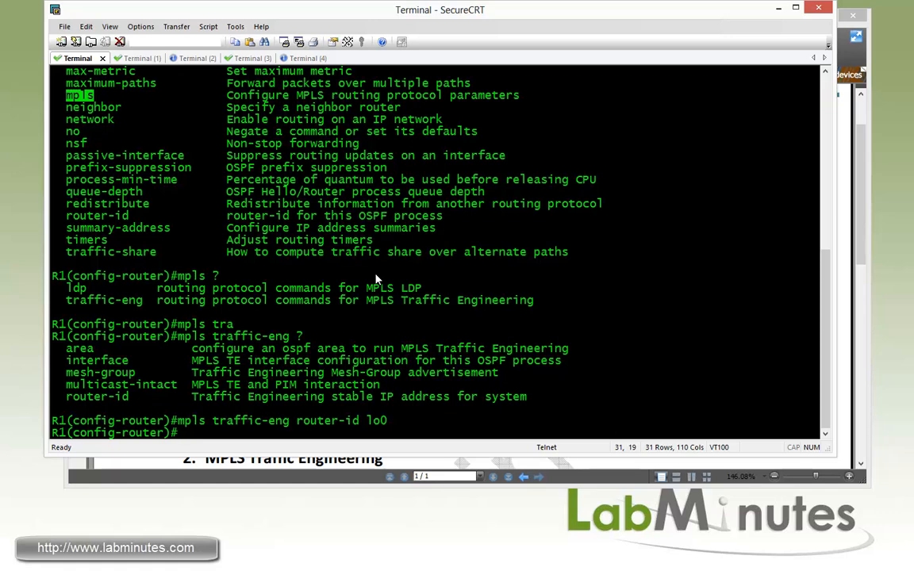
Enable mpls traffic-eng area 0, then remove OSPF process 1 with 'no router ospf 1'.
text(mpls traffic-eng ro)
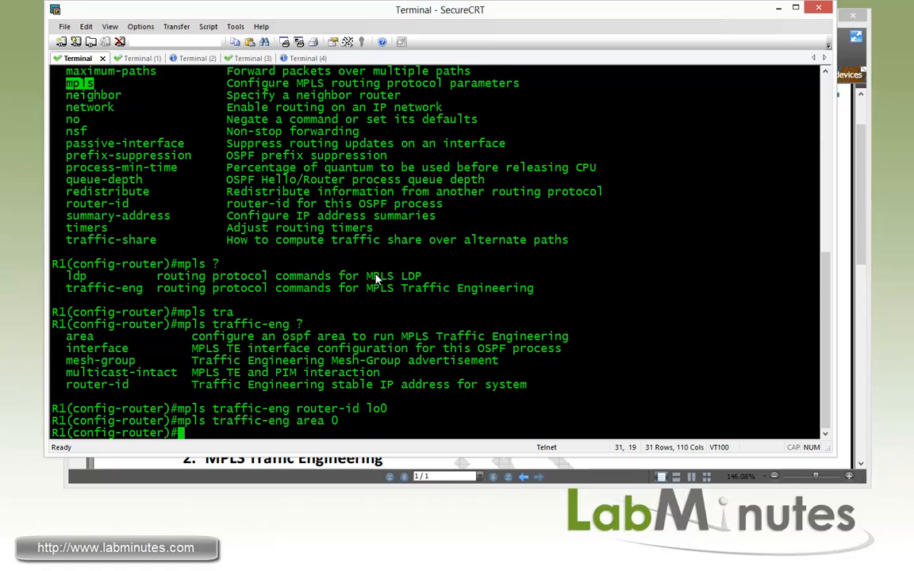
text(router ospf 1)
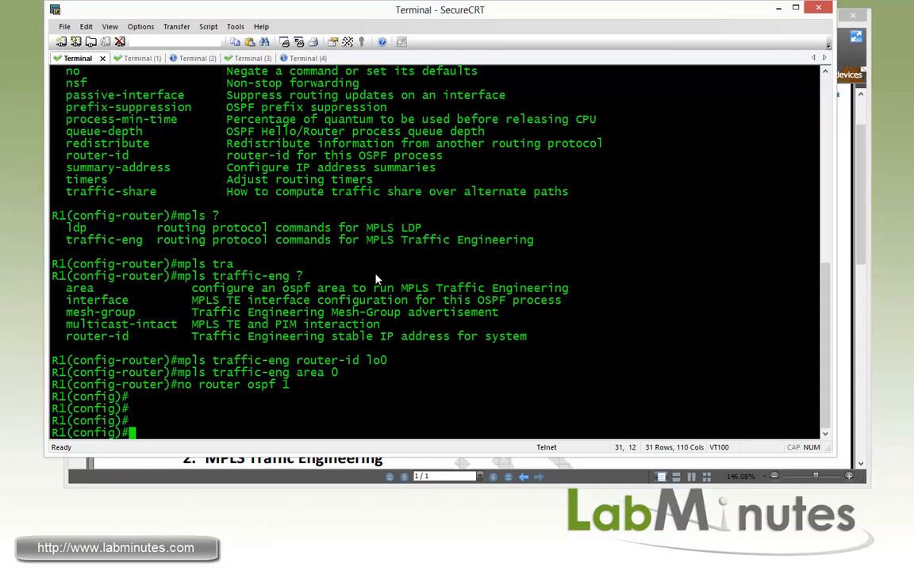
Enter router isis on R1 and show the running config from the IS-IS interfaces ('do sh run | b r i').
text(route)
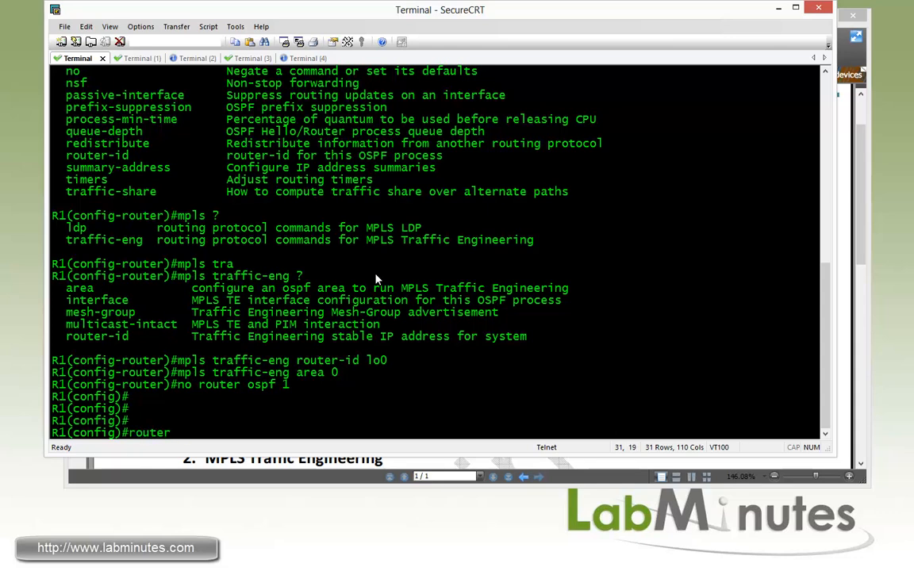
text(router isis)
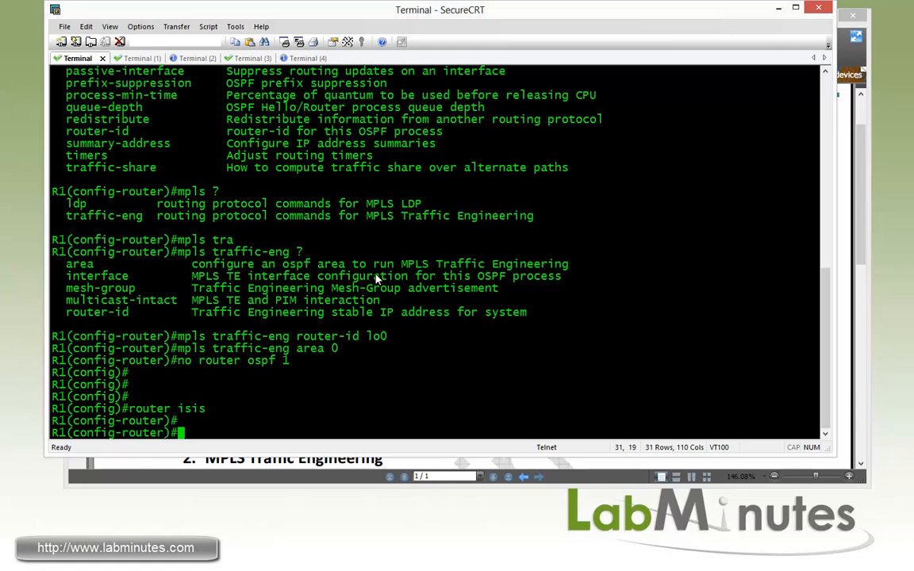
text(do sh run |)
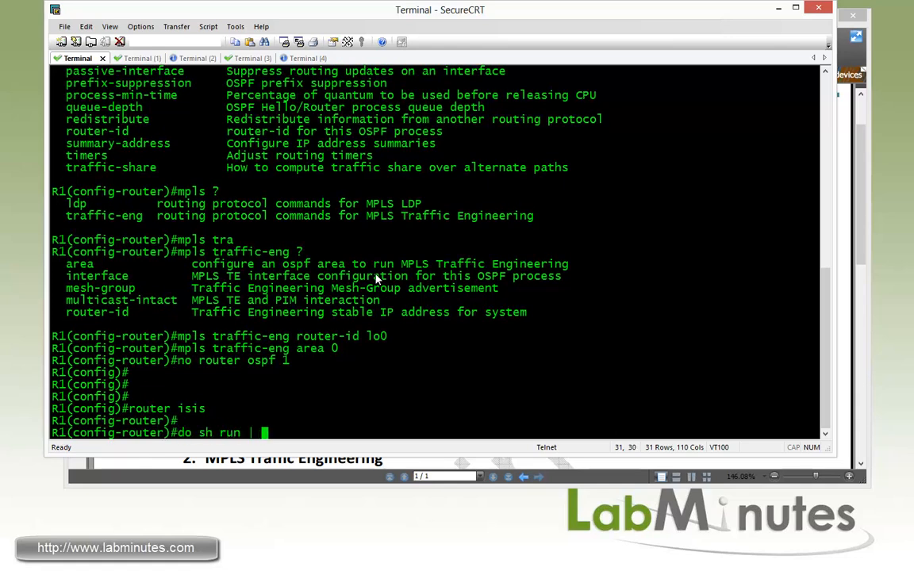
text(b r i)
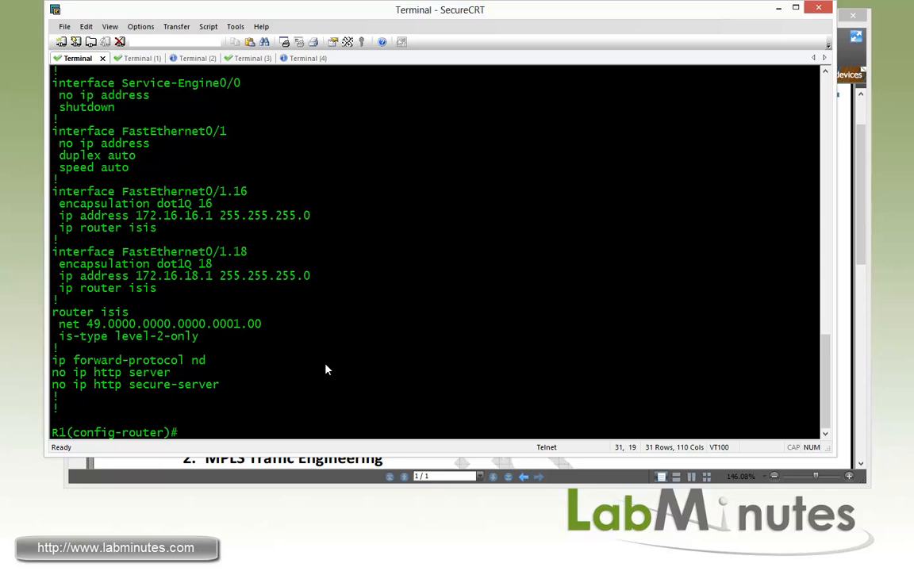
Set IS-IS mpls traffic-eng router-id lo0 on R1; level-2 is rejected pending wide metrics.
text(mpls ?)
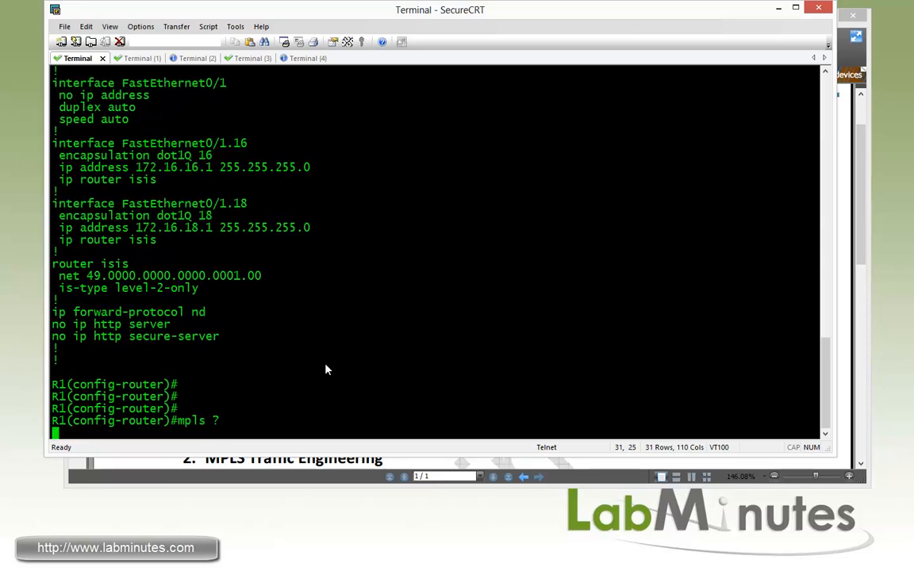
text(traffic-eng)
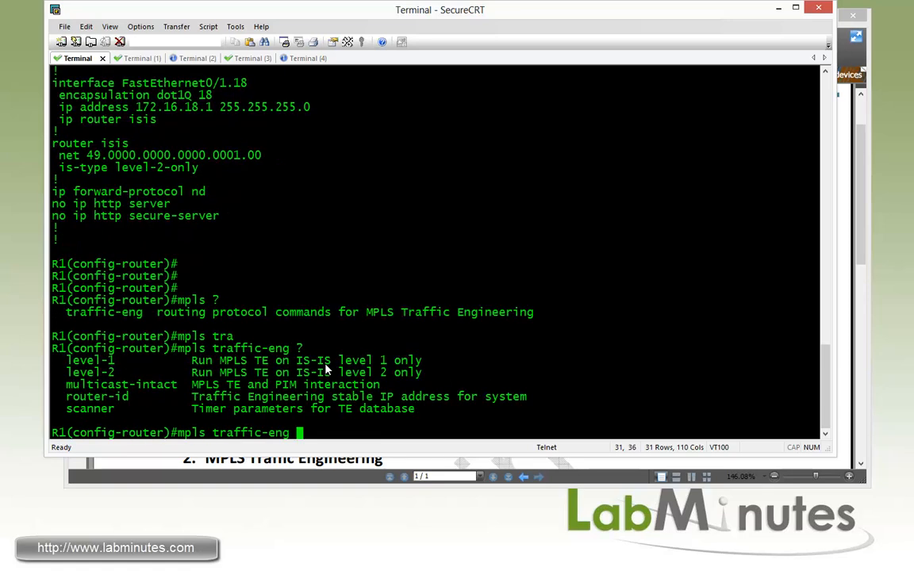
text(router-id)
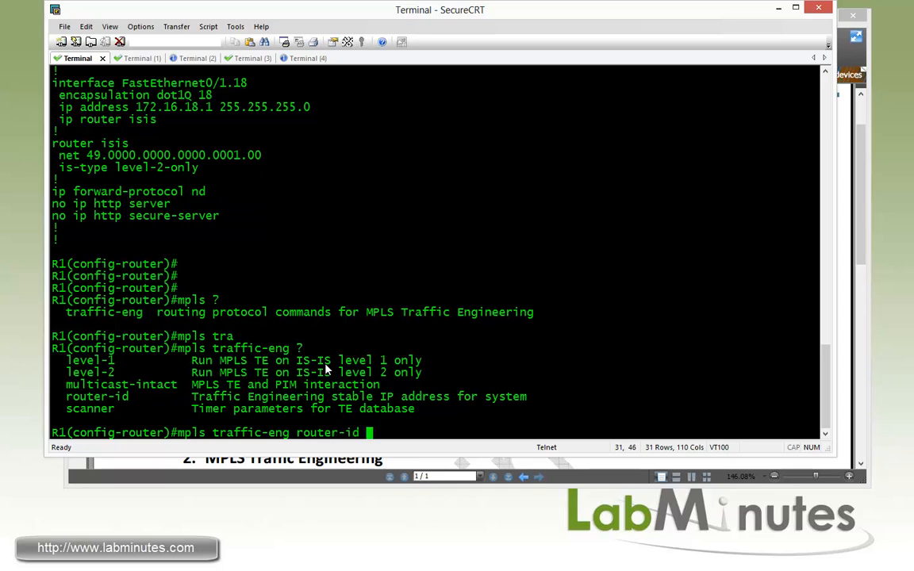
text(lo0)
text(mpls traffic-eng level-2)
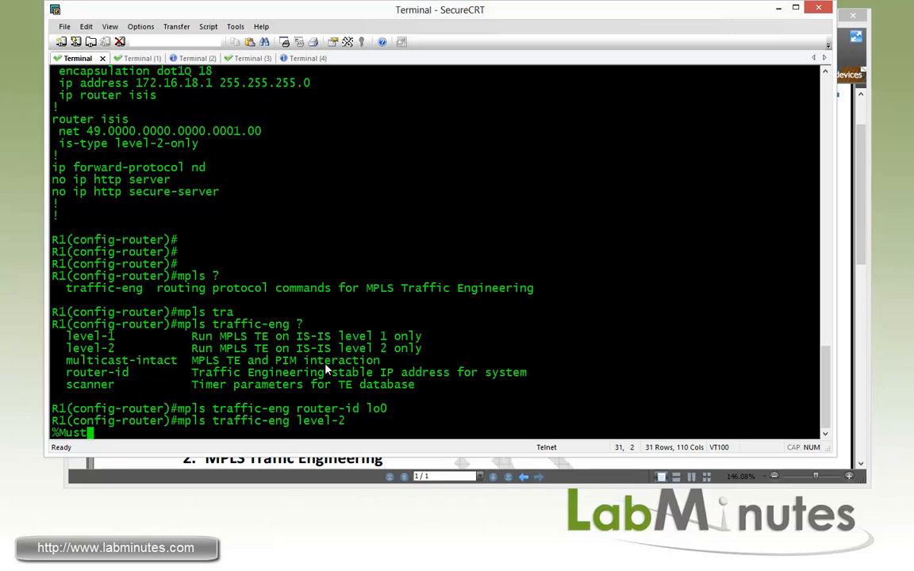
key(enter)
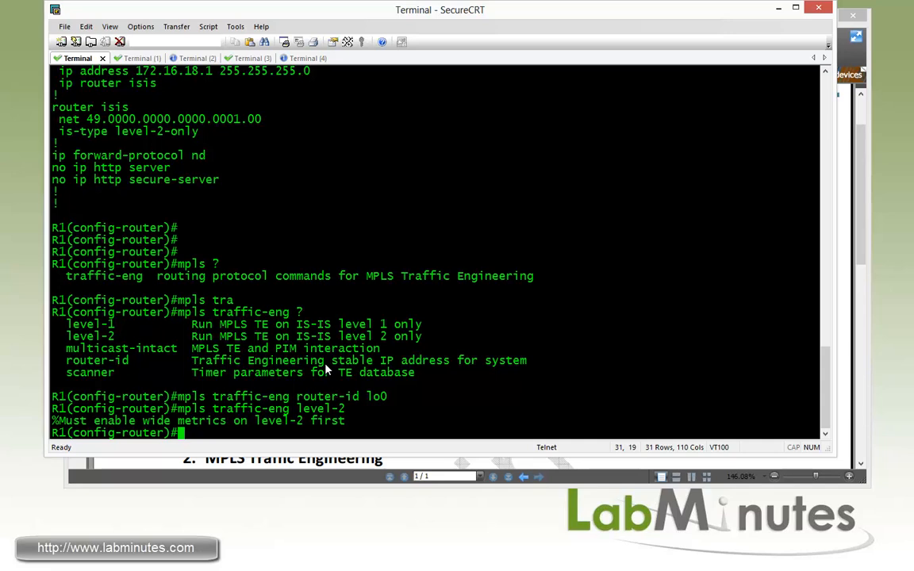
mouse_move(292, 378)
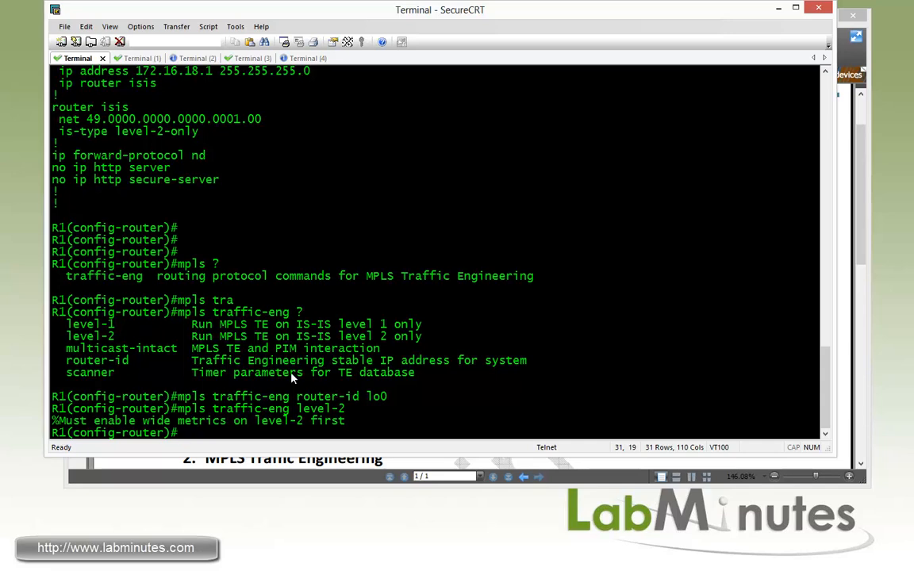
drag(70, 422, 248, 422)
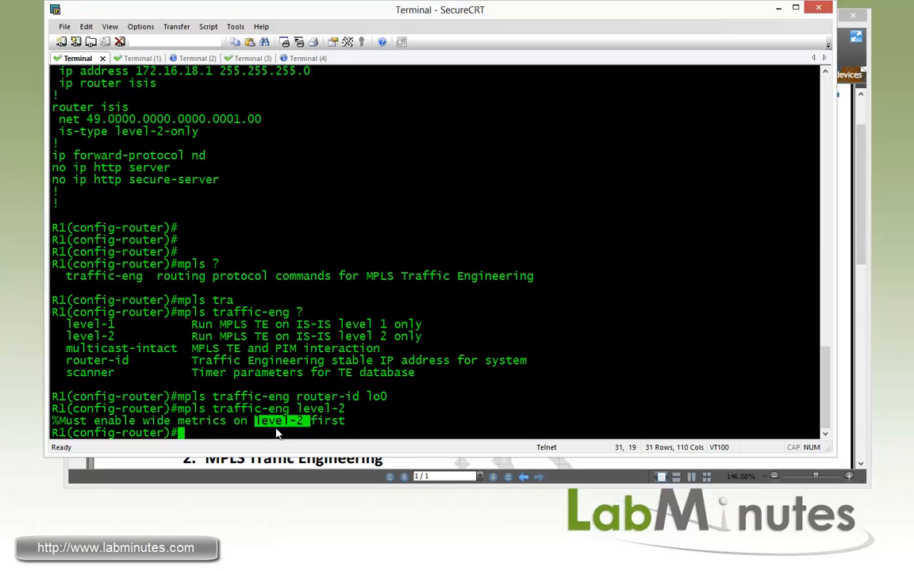
mouse_move(463, 390)
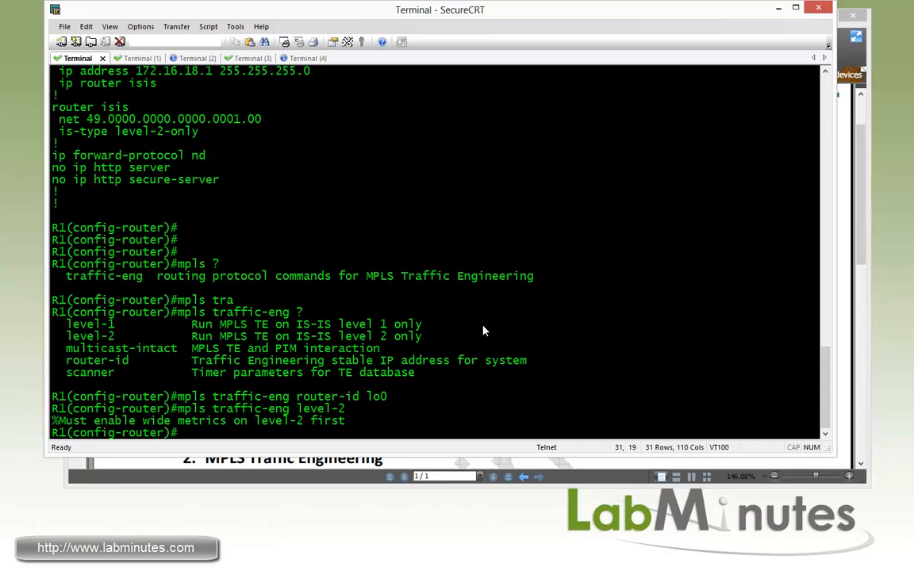
text(metr)
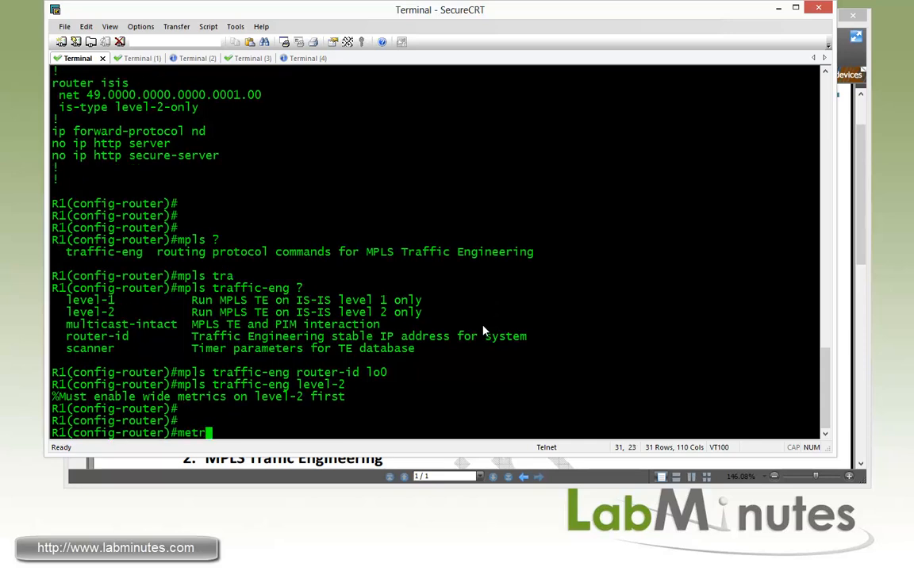
text(ic-st)
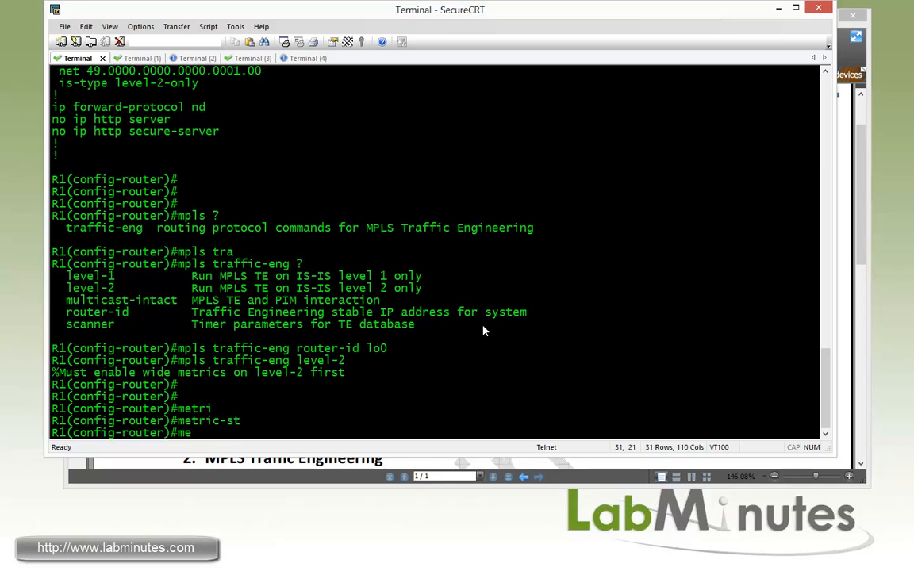
Query 'metric-style ?' on R1 to list the narrow, transition and wide options.
text(metric-style ?)
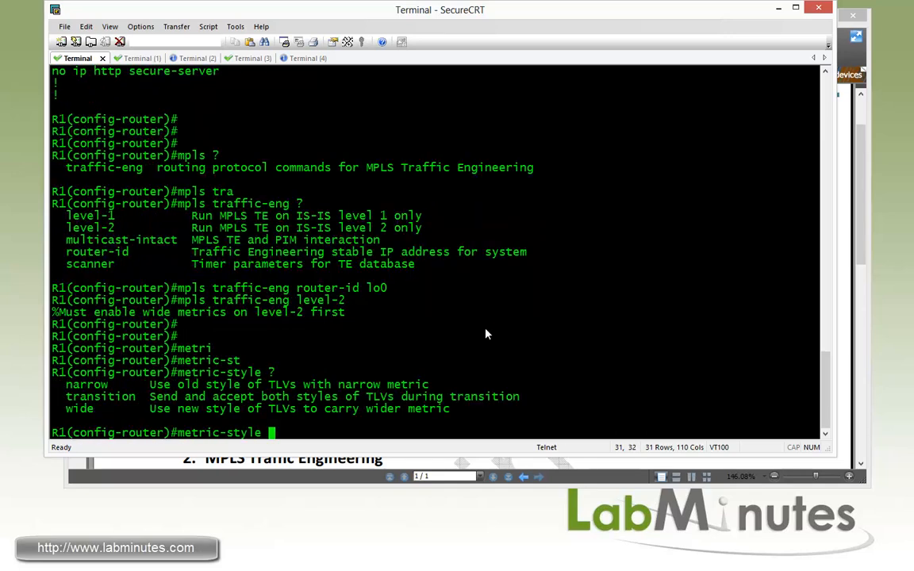
mouse_move(111, 388)
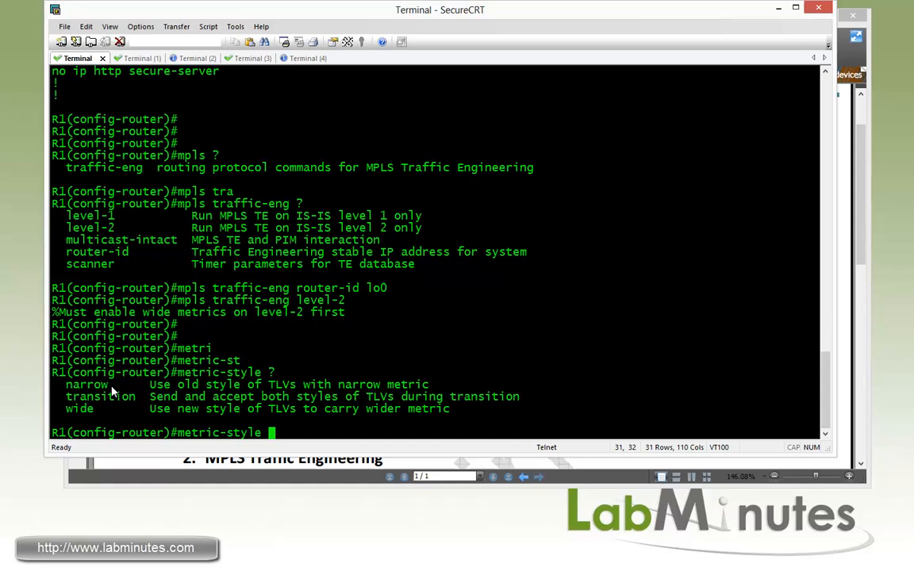
mouse_move(90, 411)
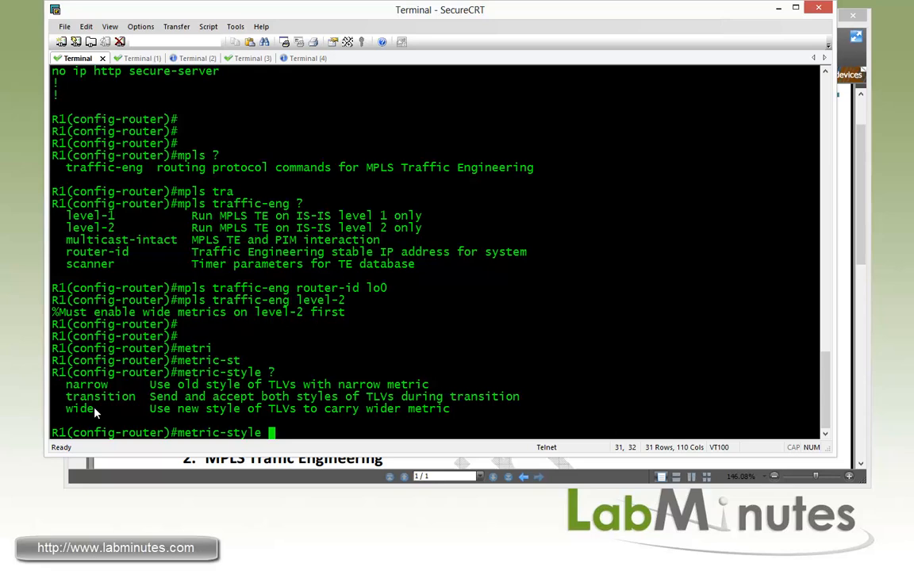
mouse_move(105, 387)
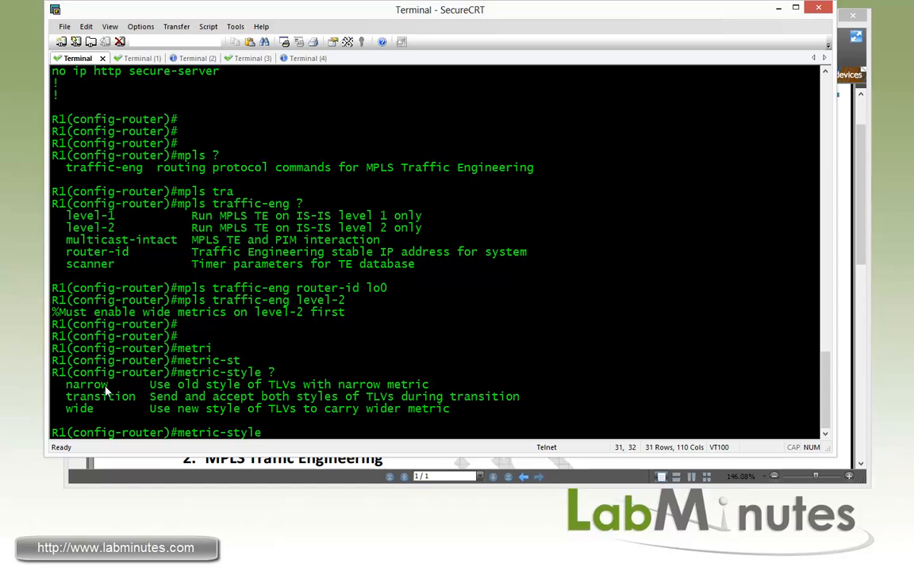
mouse_move(88, 413)
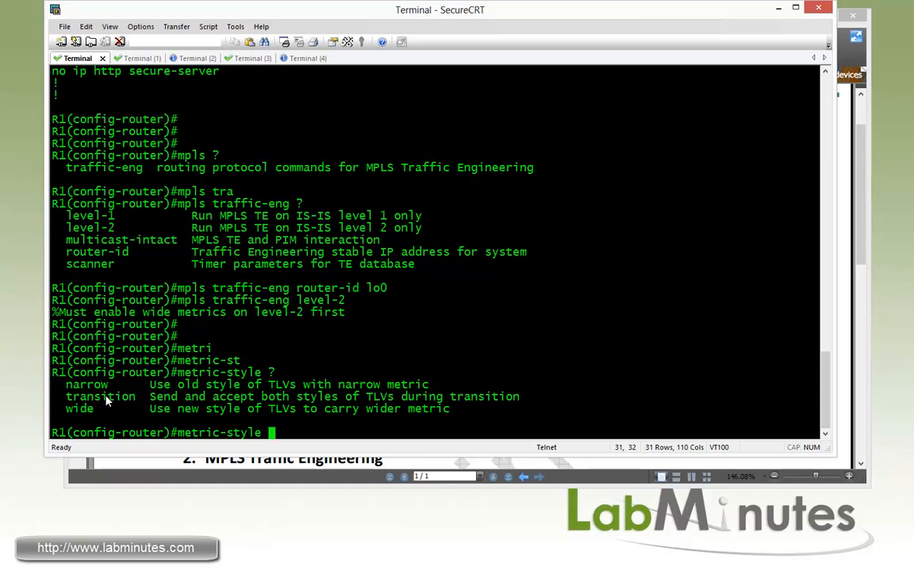
mouse_move(72, 400)
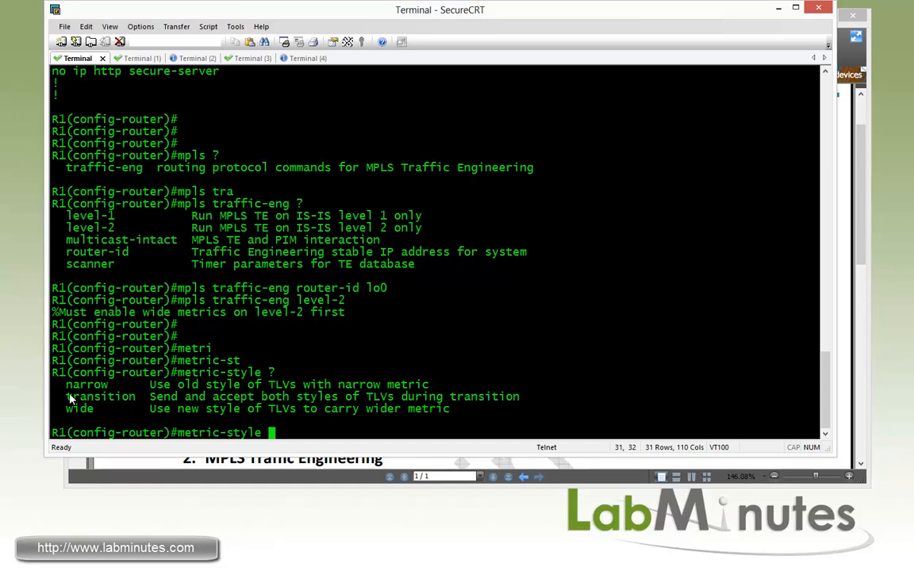
mouse_move(165, 405)
text( transition)
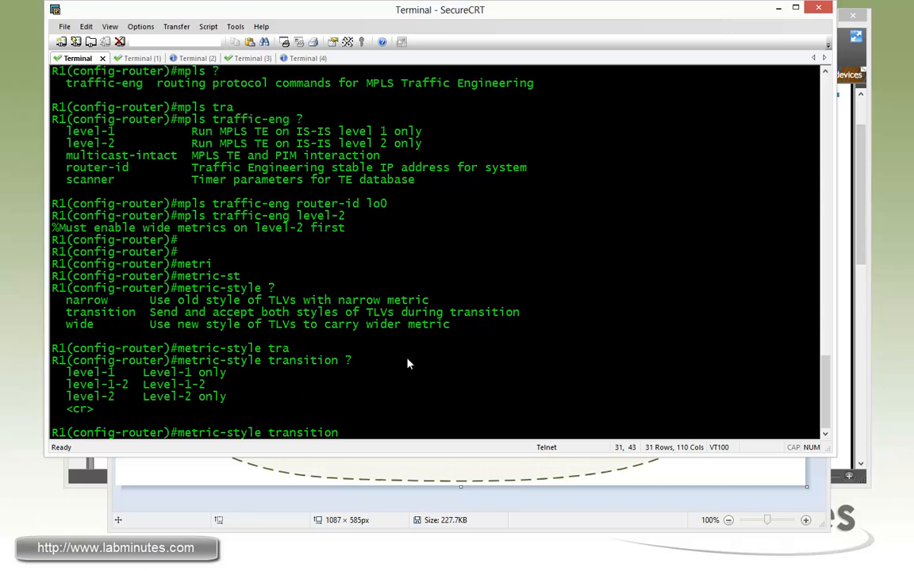
mouse_move(403, 372)
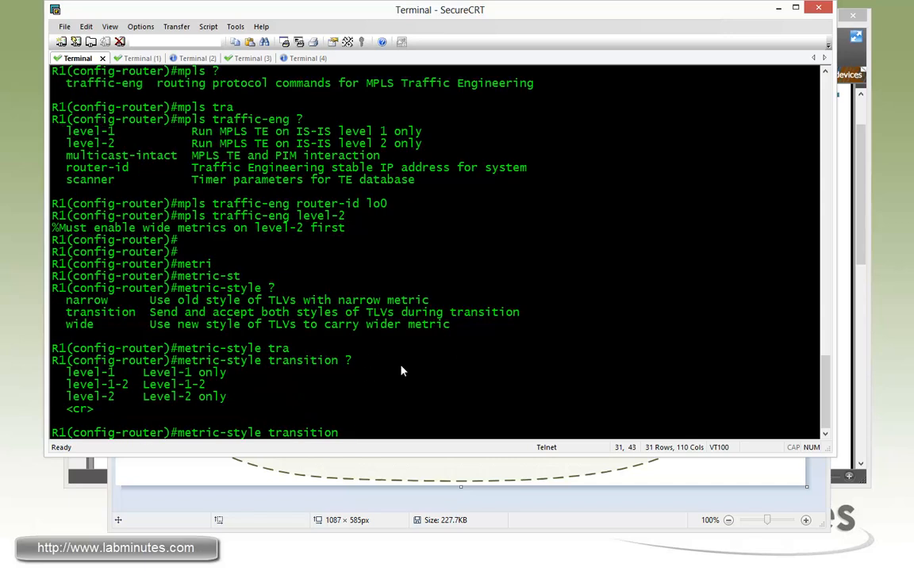
Apply metric-style transition level-2 and mpls traffic-eng level-2 on R1, then start 'do sh run | ^'.
text(level-2)
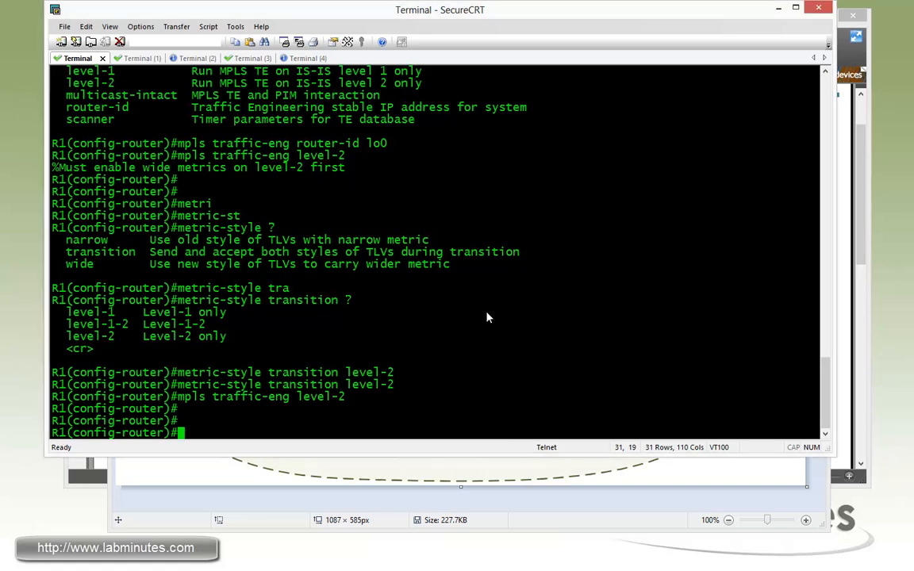
mouse_move(506, 351)
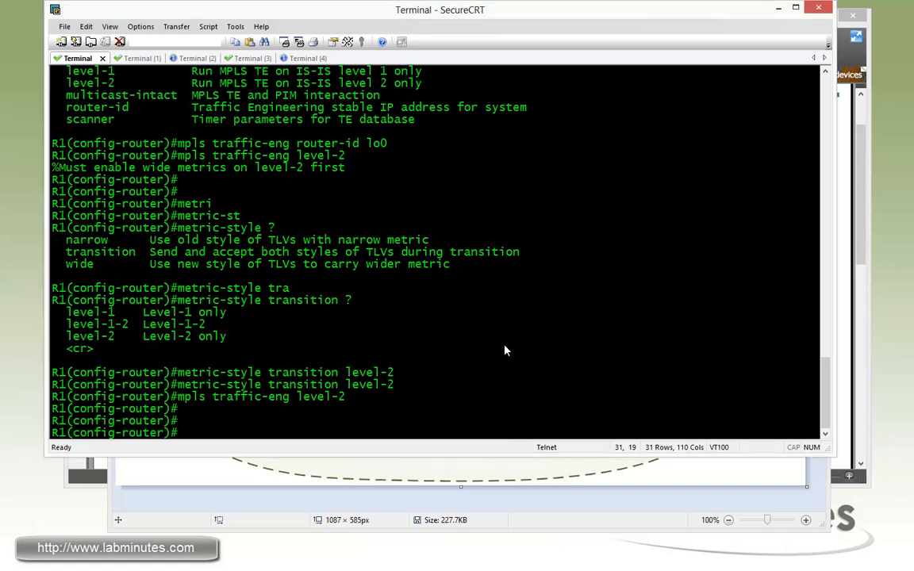
text(do)
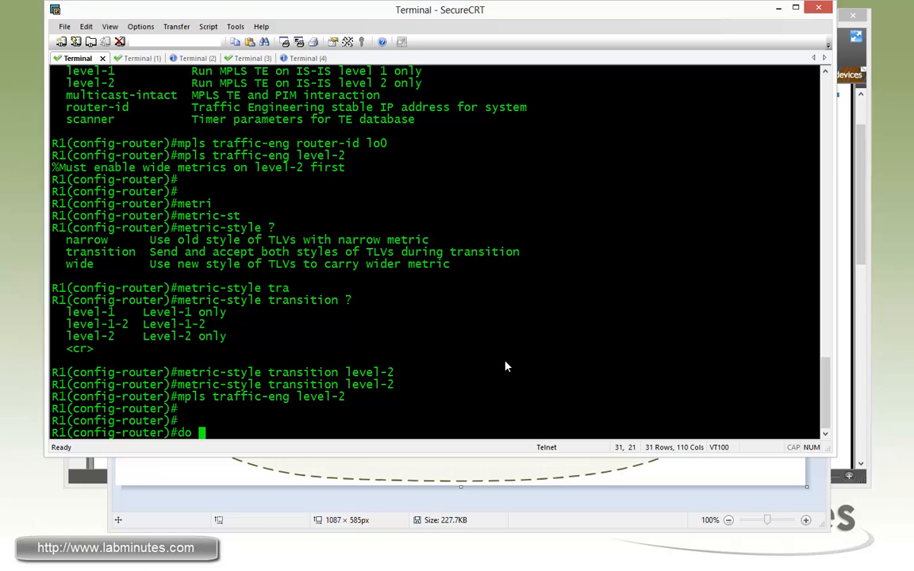
text(sh run | ^)
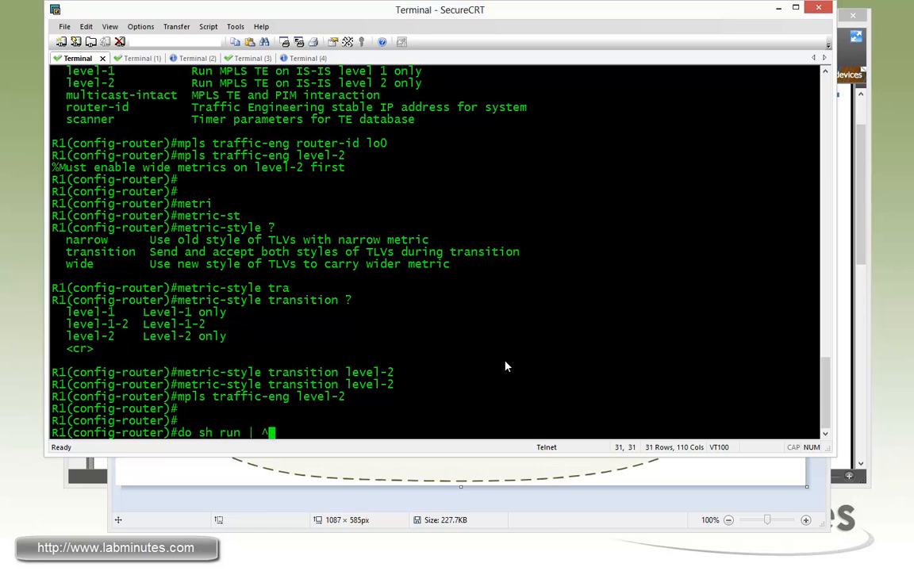
Show R1's router isis section and copy the three TE lines into a Notepad scratch file.
text(rou)
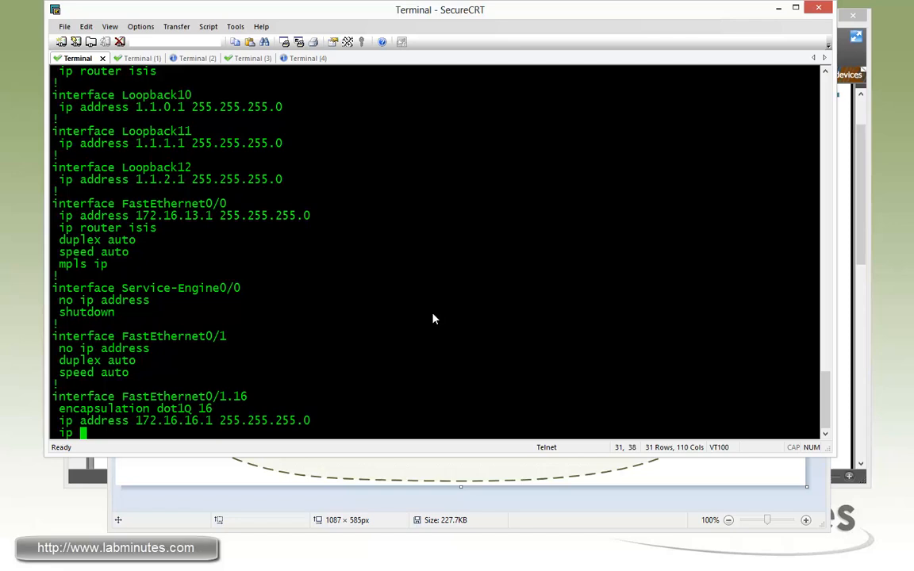
scroll(down, 3)
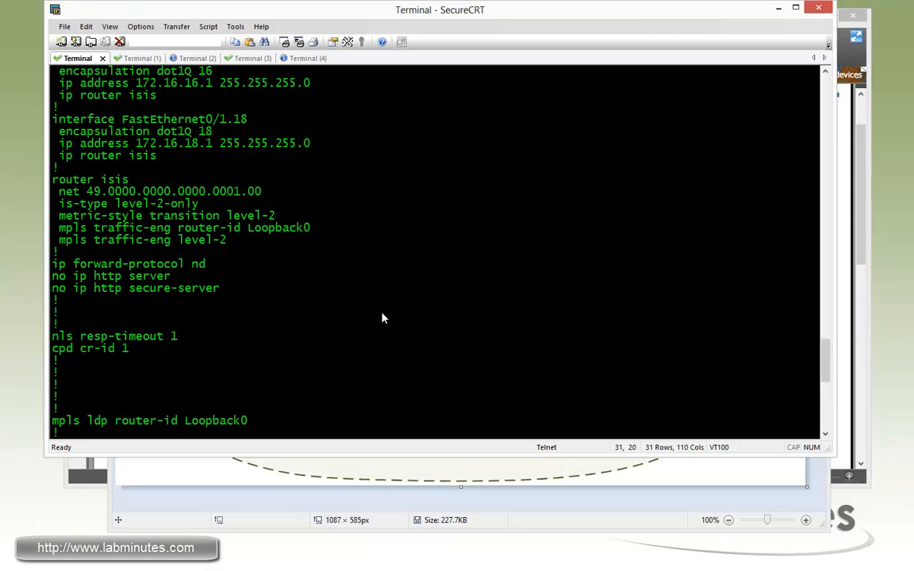
drag(59, 216, 225, 240)
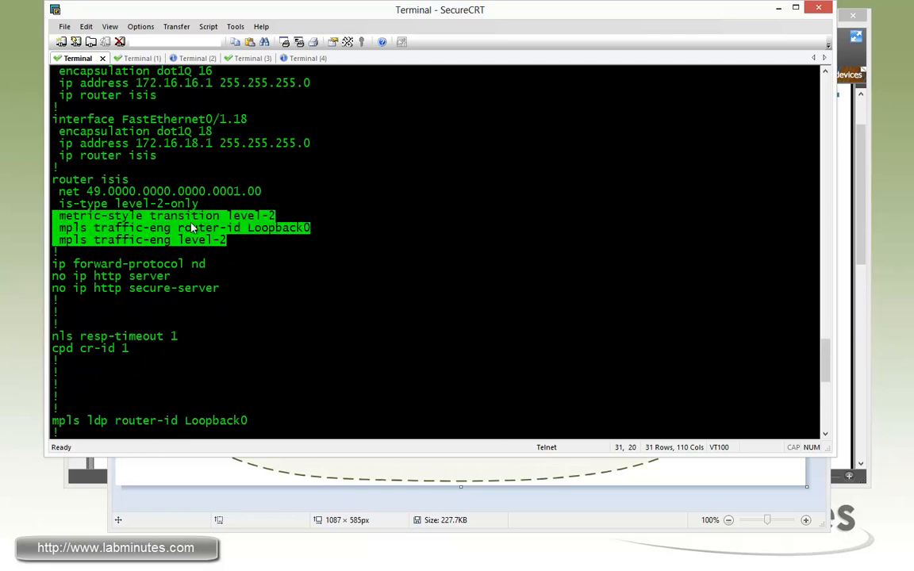
mouse_move(438, 479)
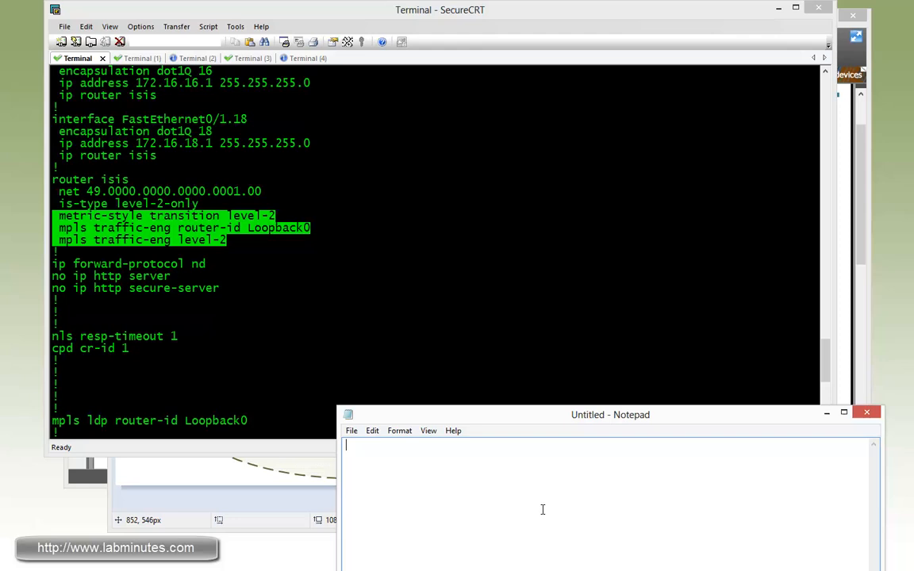
text(router isis)
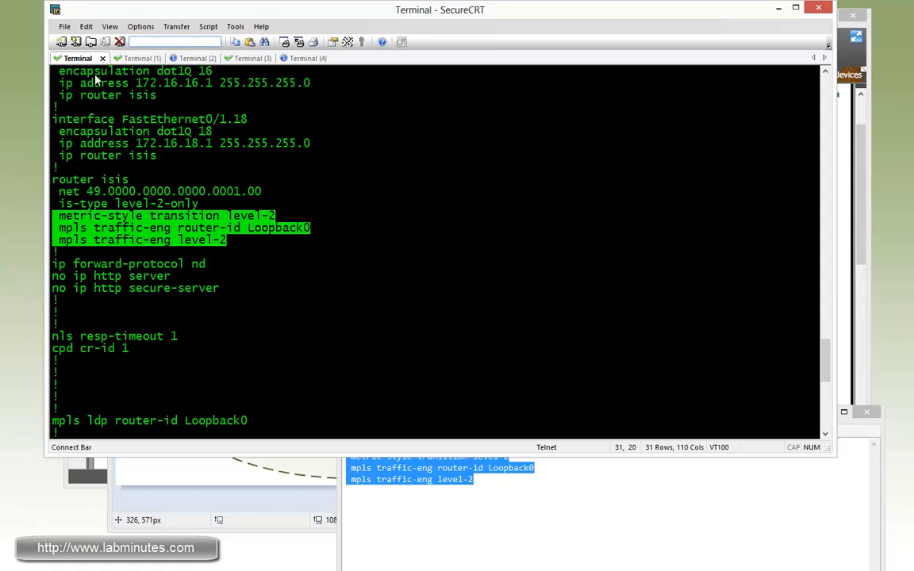
Paste the IS-IS transition metric-style and MPLS TE level-2 commands on R2–R5, then return to R1.
click(129, 57)
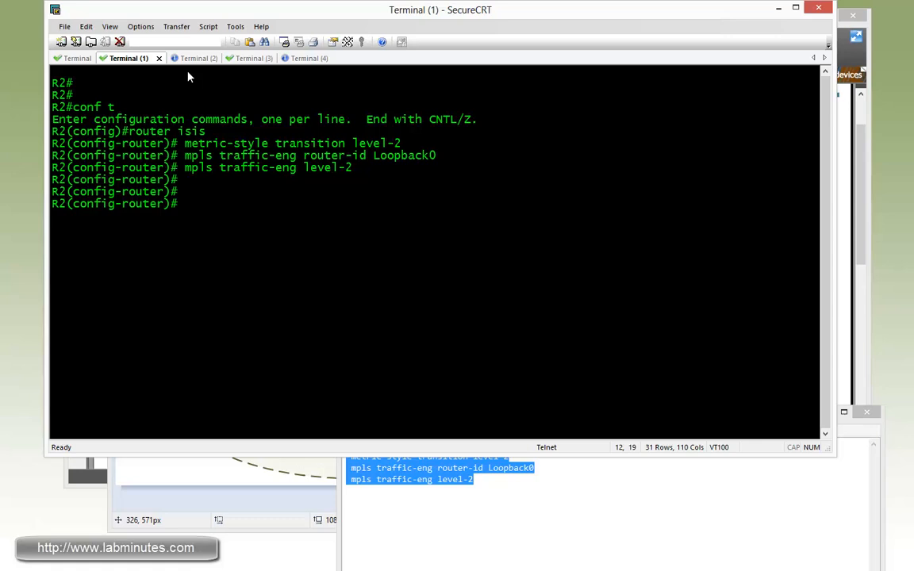
click(193, 57)
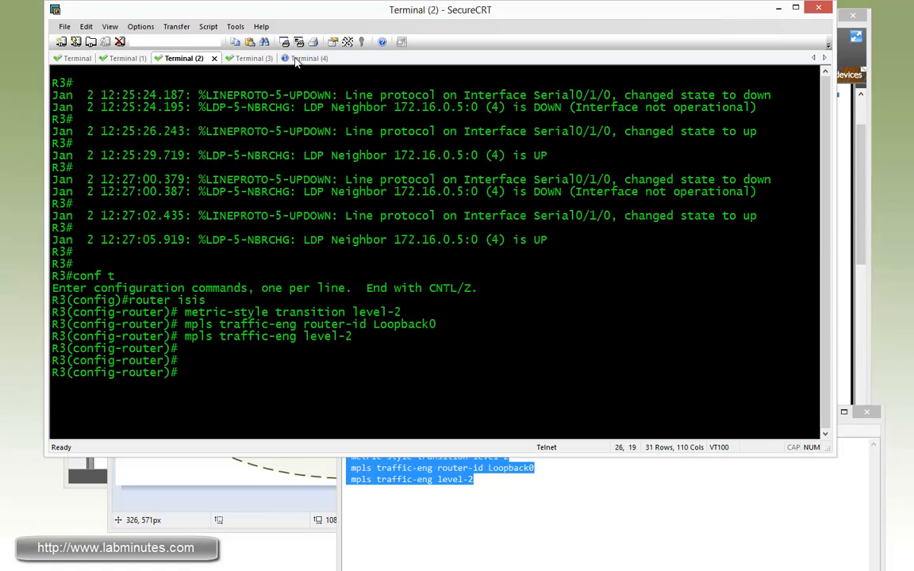
click(309, 57)
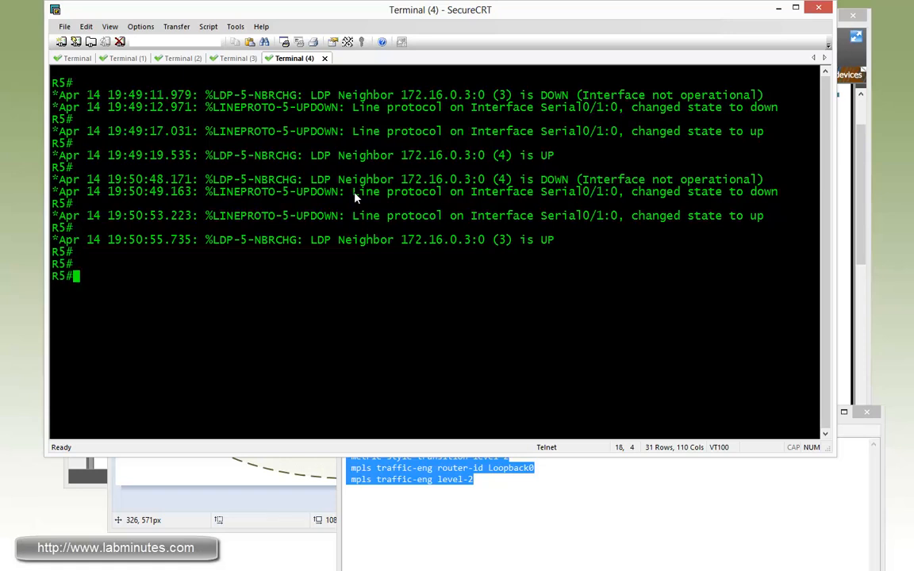
click(237, 57)
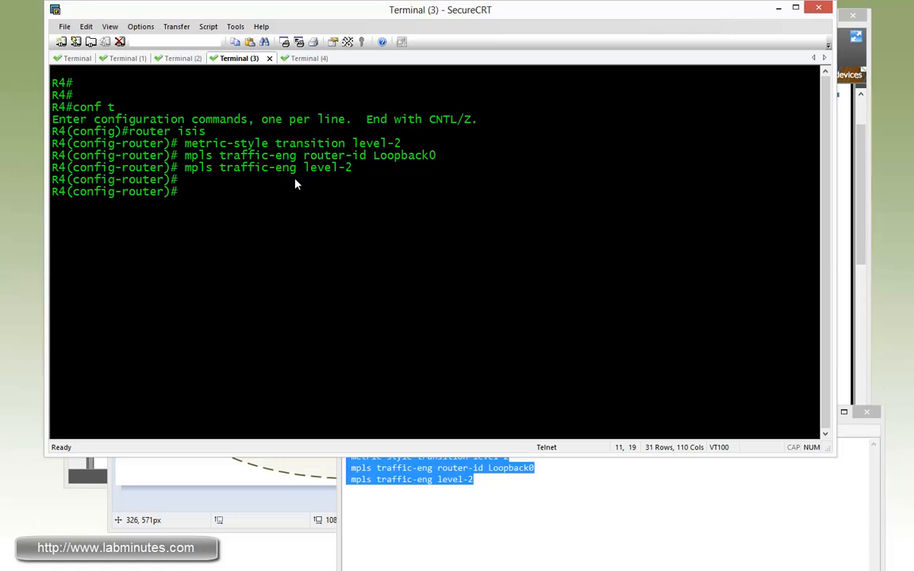
click(305, 57)
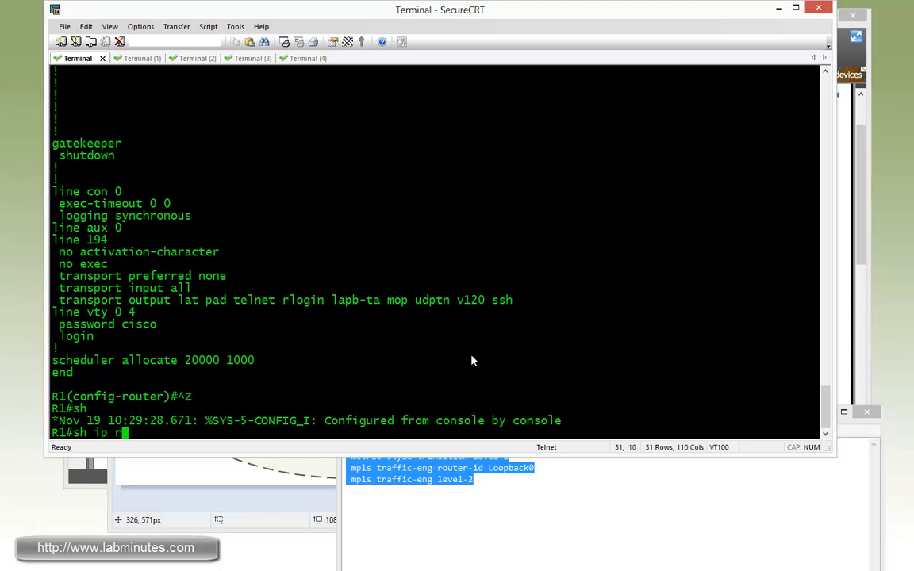
Display R1's IS-IS routes with the 7.7.x.0 subnets, then move to the R6 session.
text(oute isis)
key(Return)
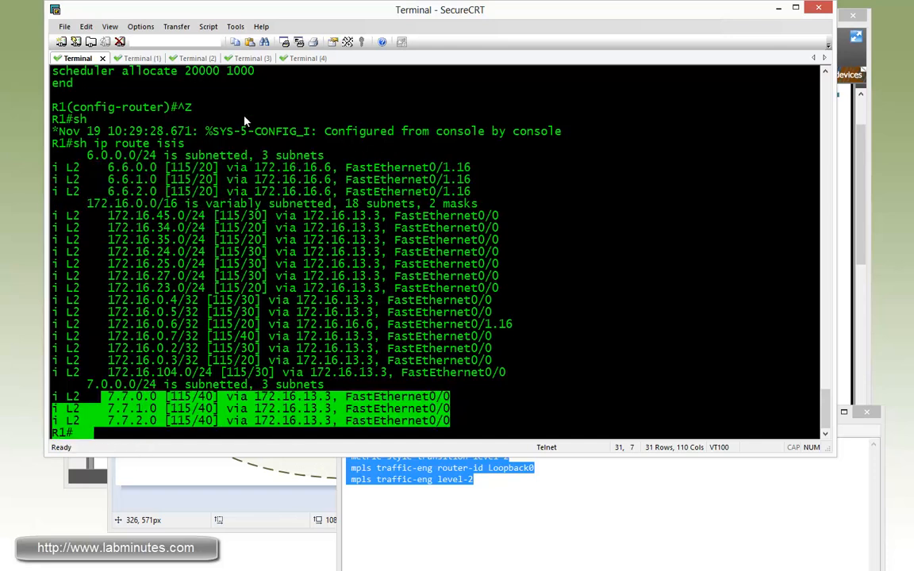
click(291, 58)
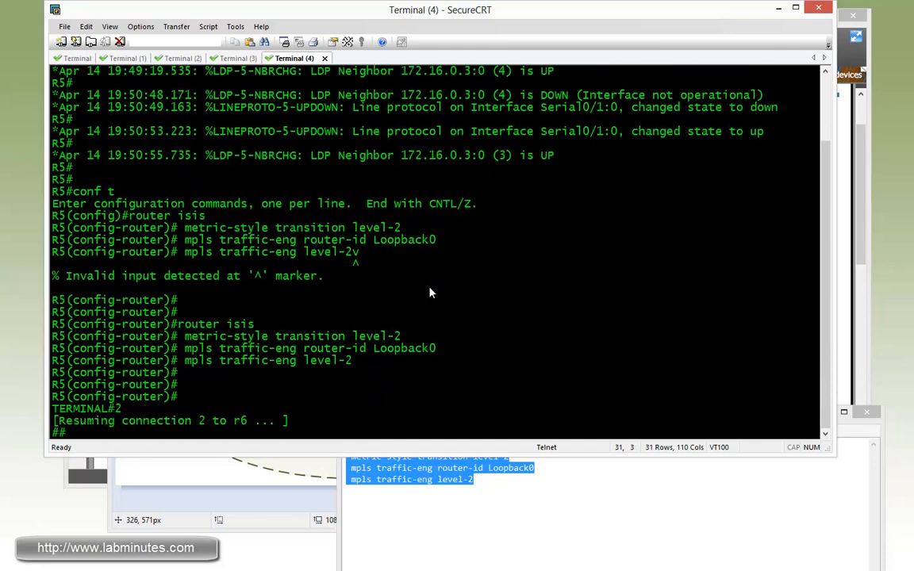
Enter enable mode on R6 and run sh ip route isis, then return to R1's session.
text(en)
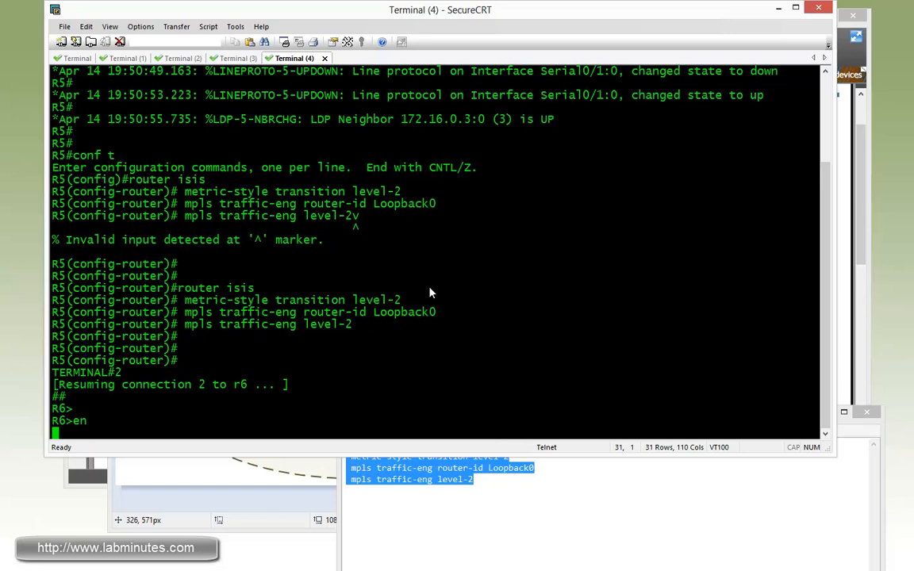
text(sh ip route is)
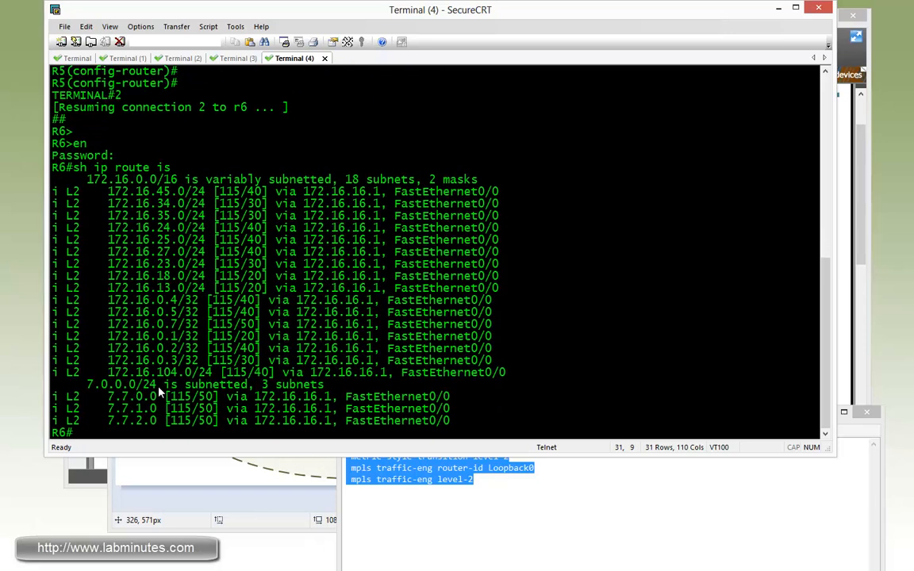
mouse_move(202, 309)
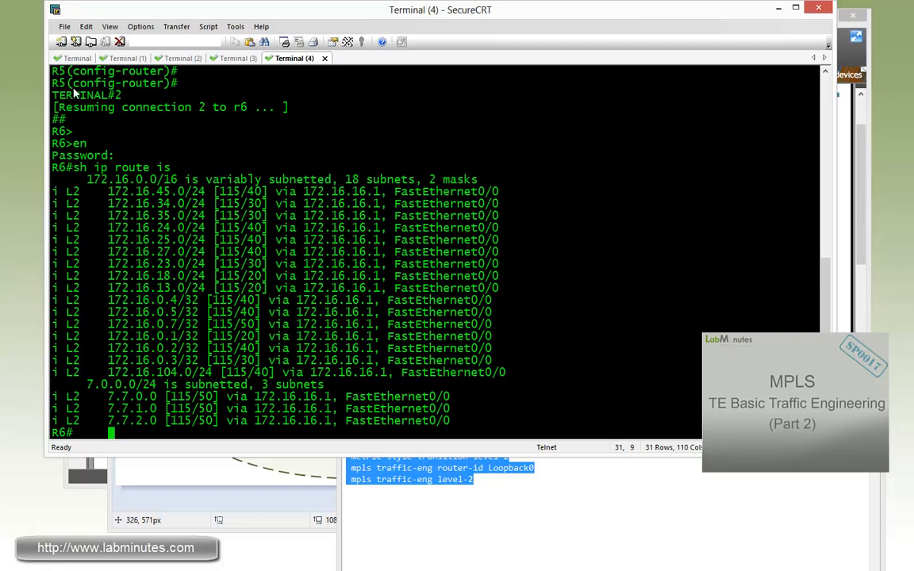
click(76, 57)
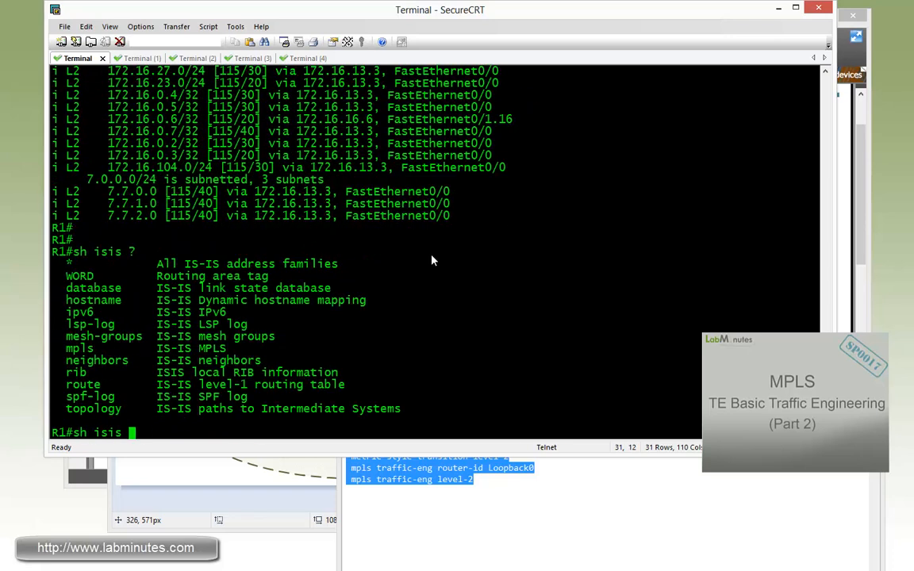
List R1's 'show isis' options and start entering sh isis mpls.
text(mpls)
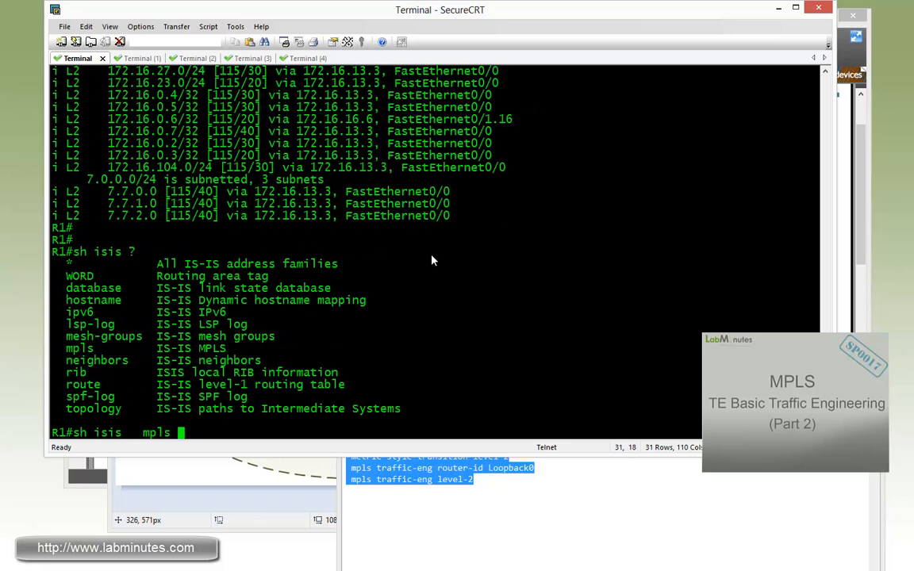